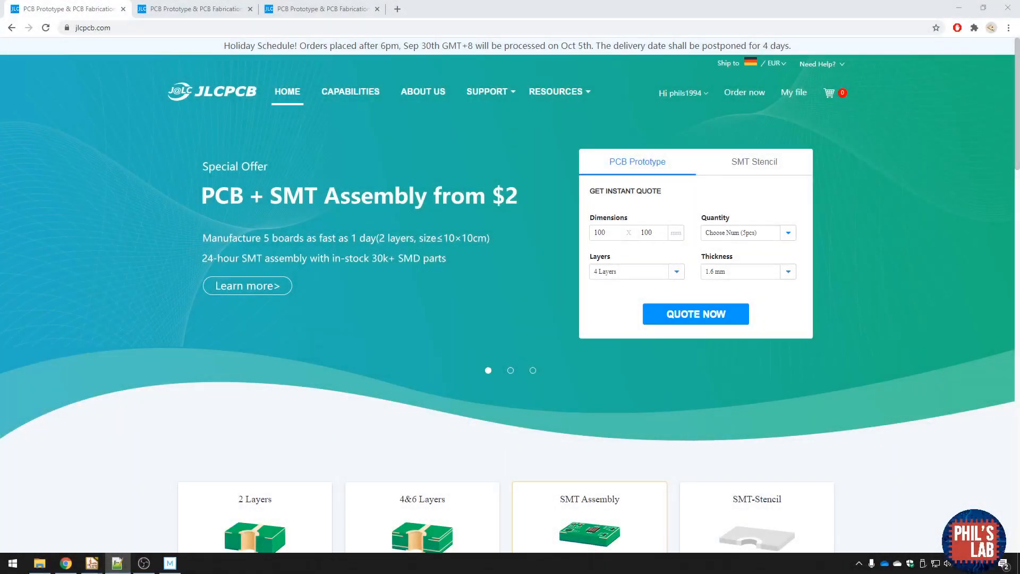
mouse_move(99, 311)
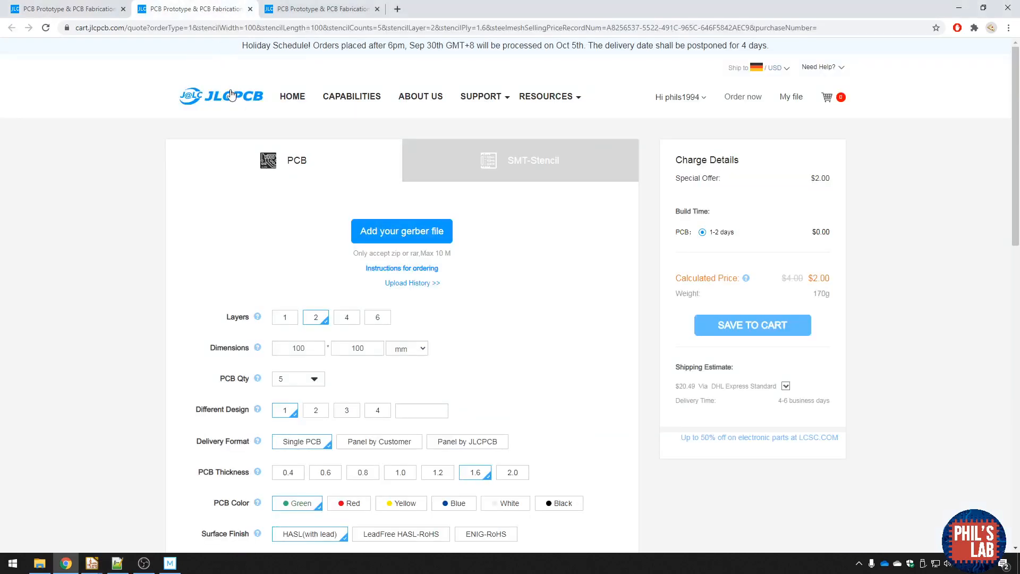
mouse_move(834, 255)
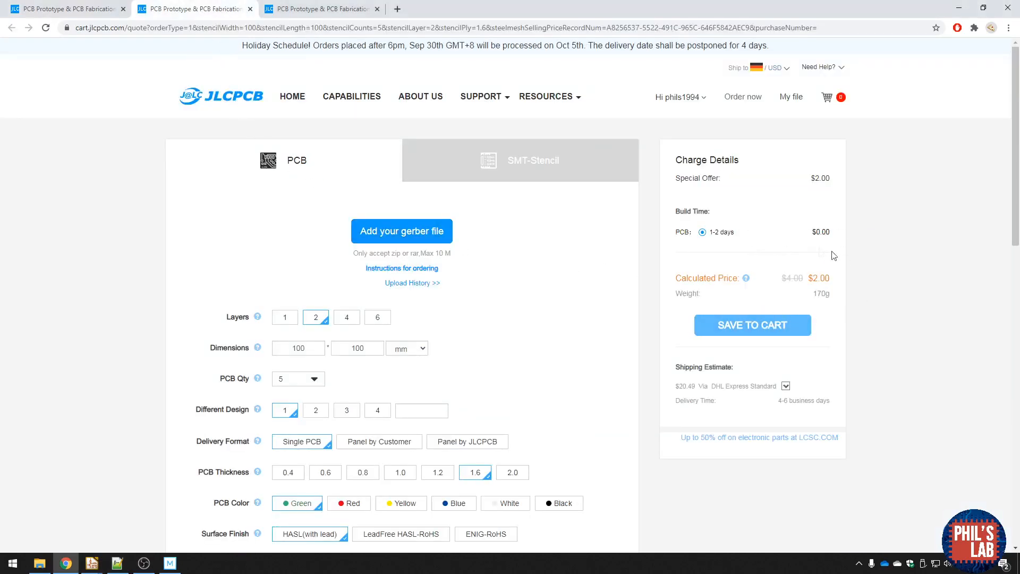
mouse_move(693, 316)
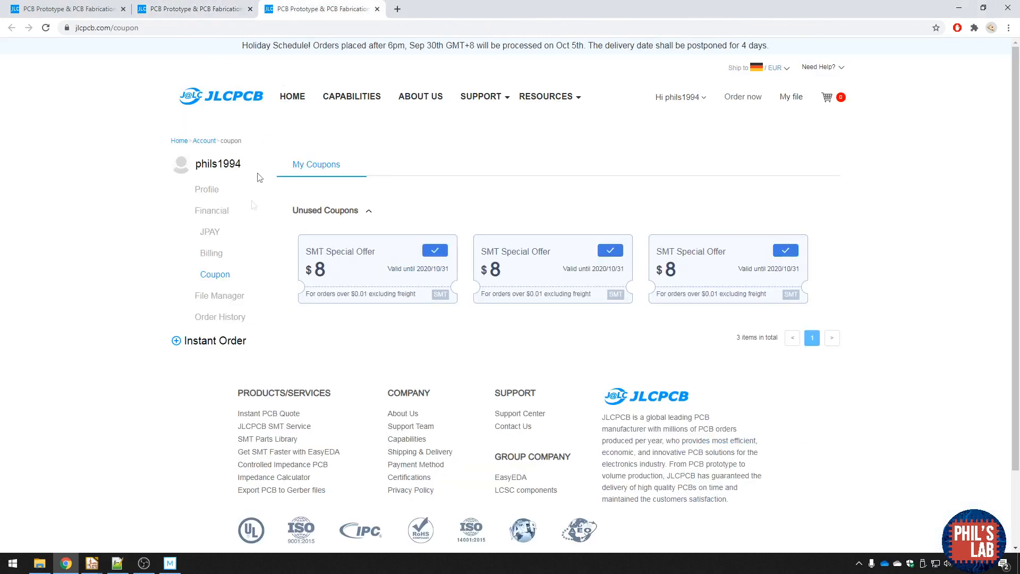
mouse_move(643, 363)
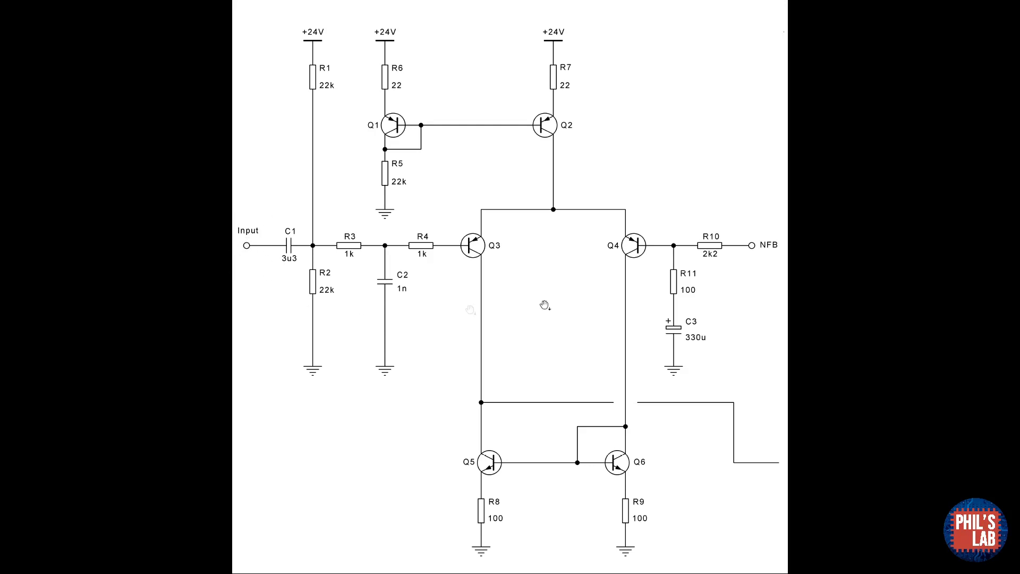
mouse_move(741, 327)
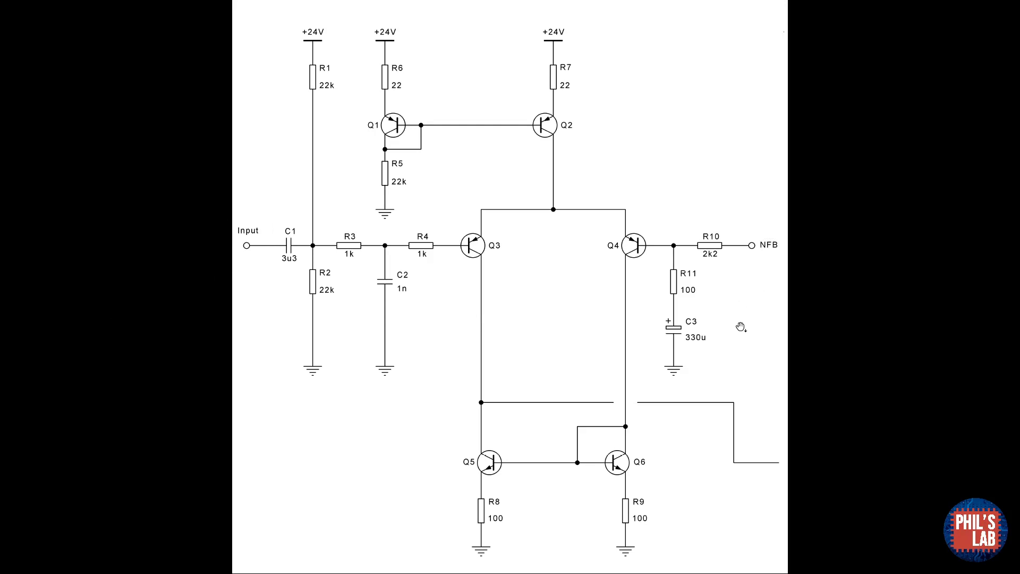
mouse_move(429, 285)
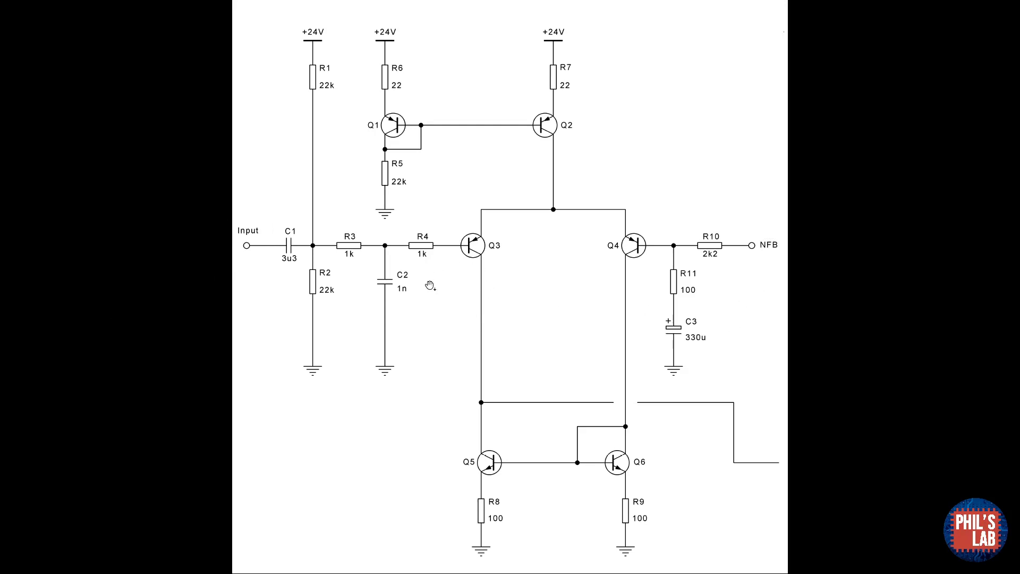
mouse_move(285, 145)
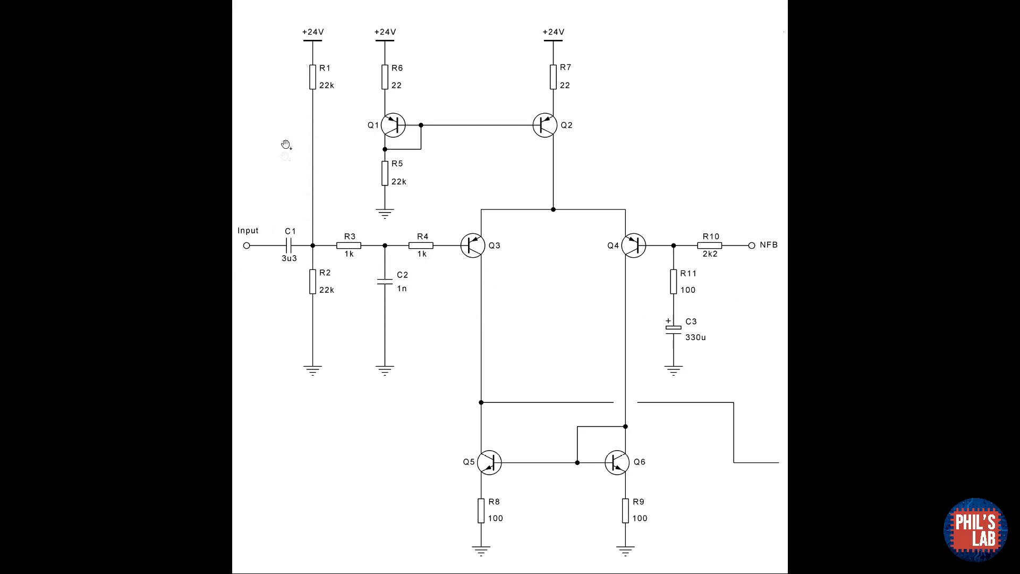
mouse_move(348, 72)
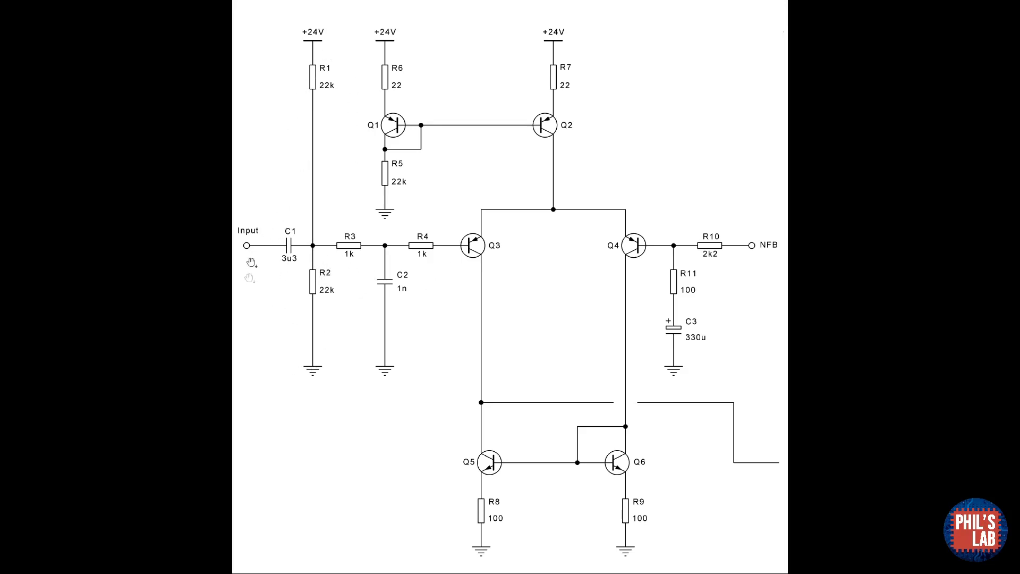
mouse_move(256, 321)
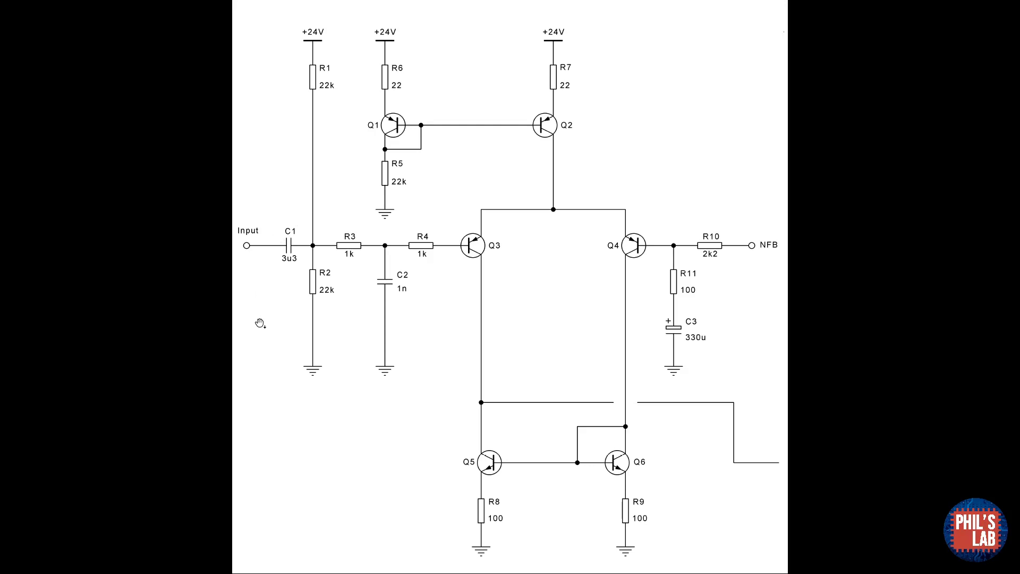
mouse_move(267, 316)
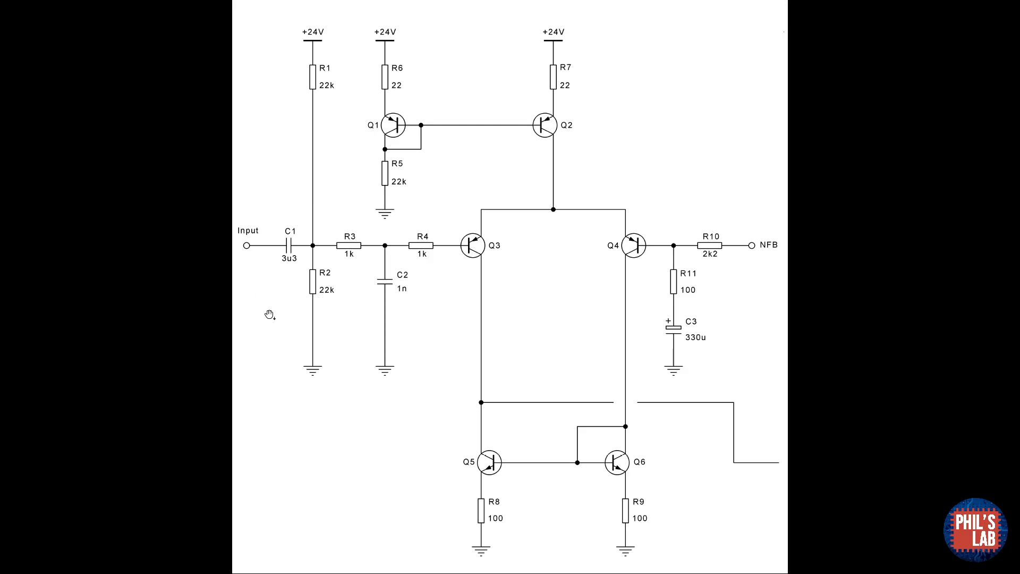
mouse_move(267, 314)
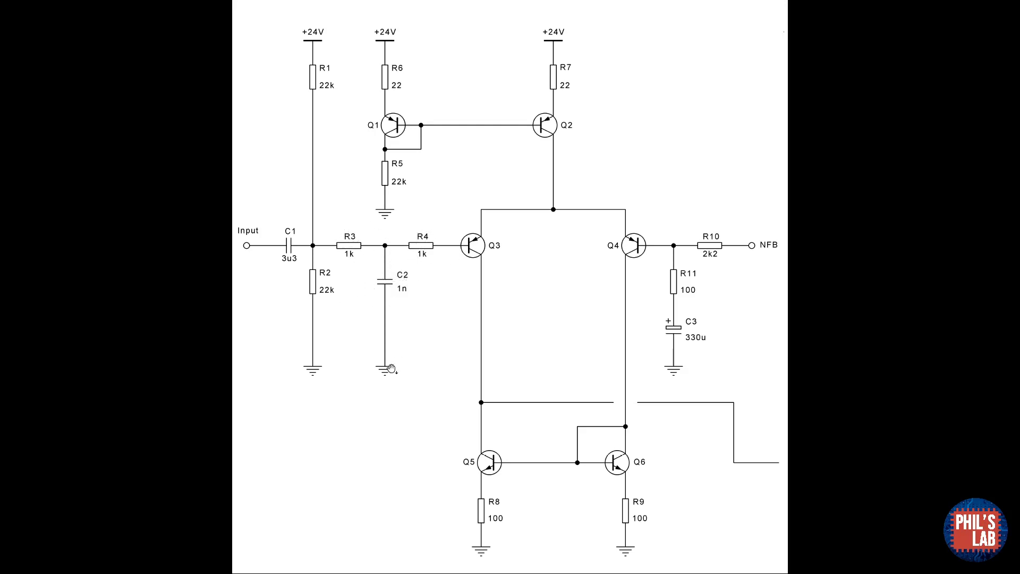
mouse_move(384, 365)
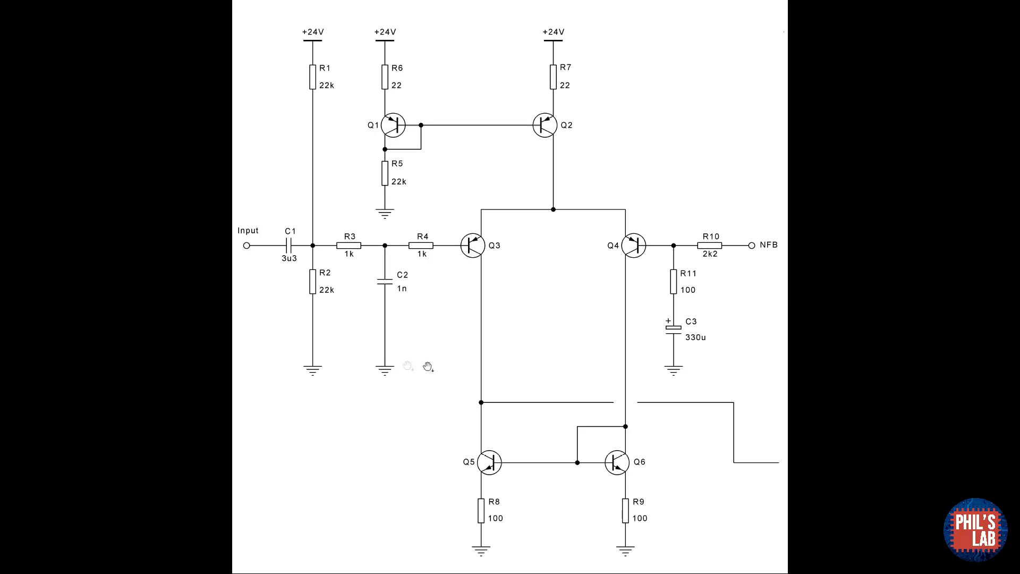
mouse_move(436, 273)
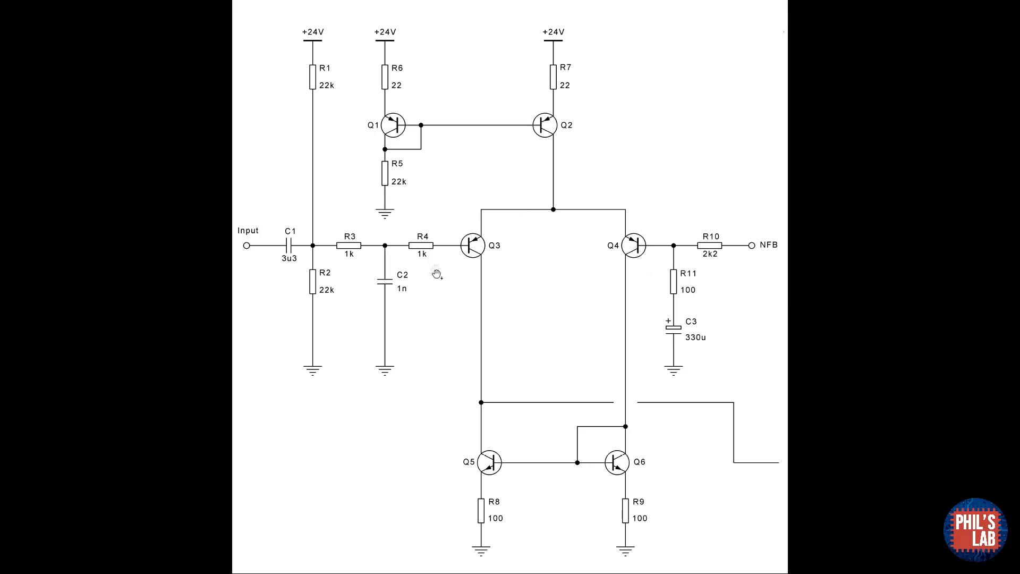
mouse_move(584, 257)
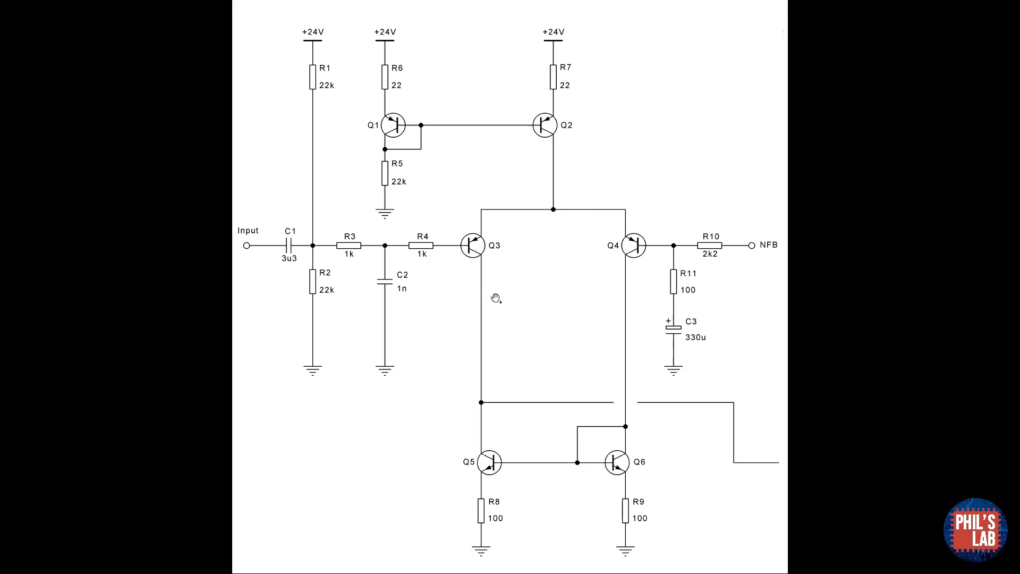
mouse_move(488, 482)
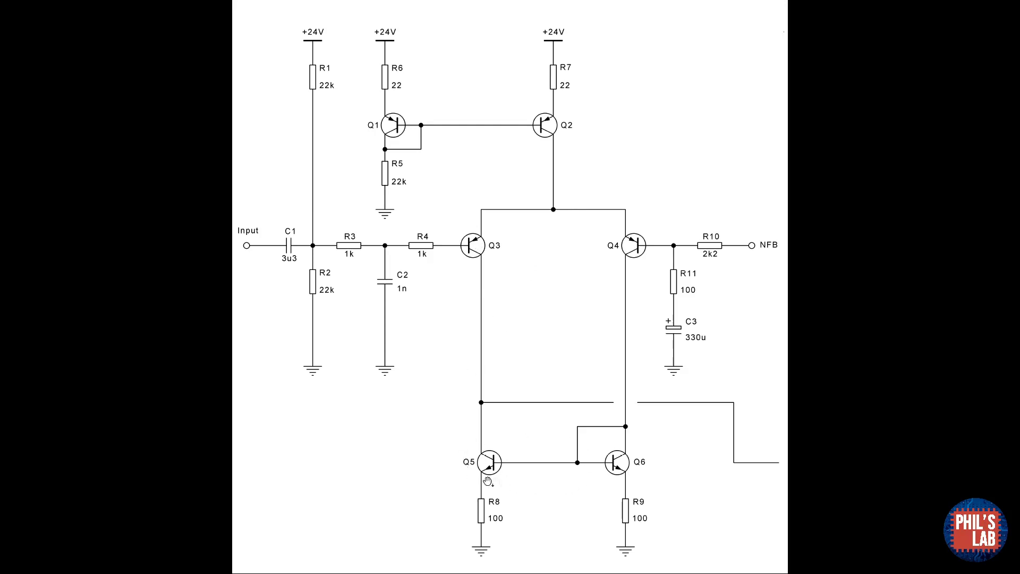
mouse_move(621, 482)
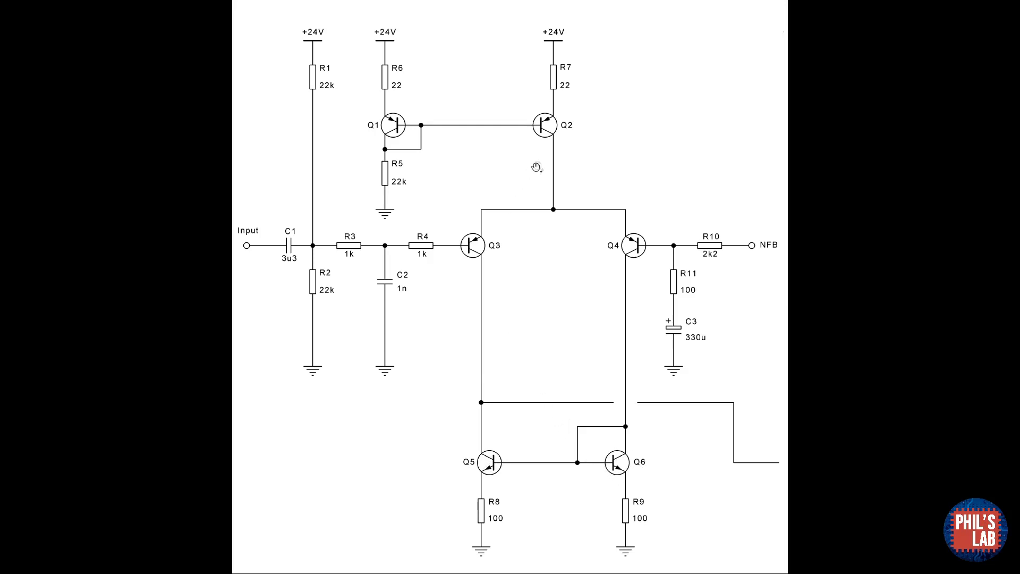
mouse_move(556, 137)
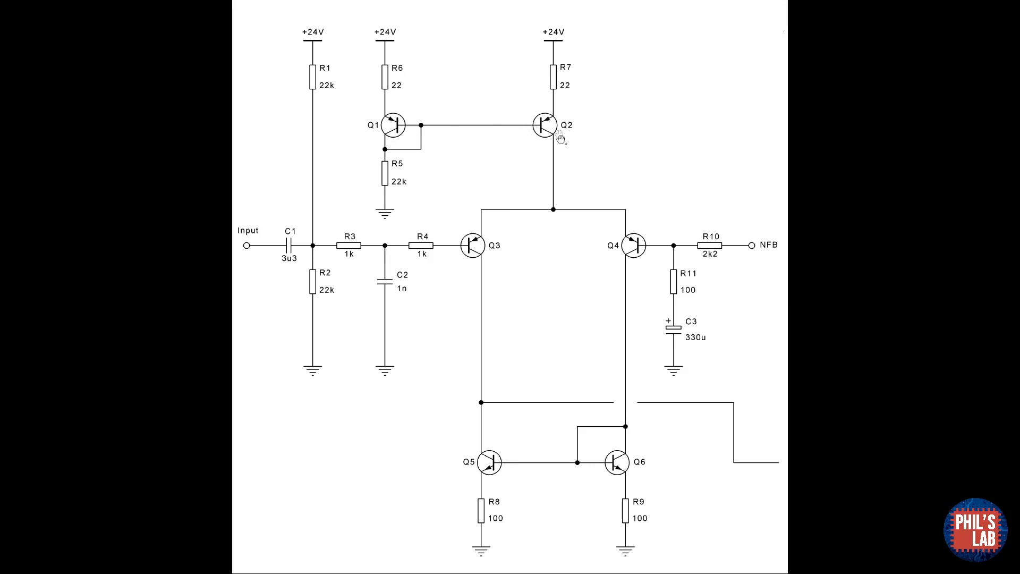
mouse_move(383, 162)
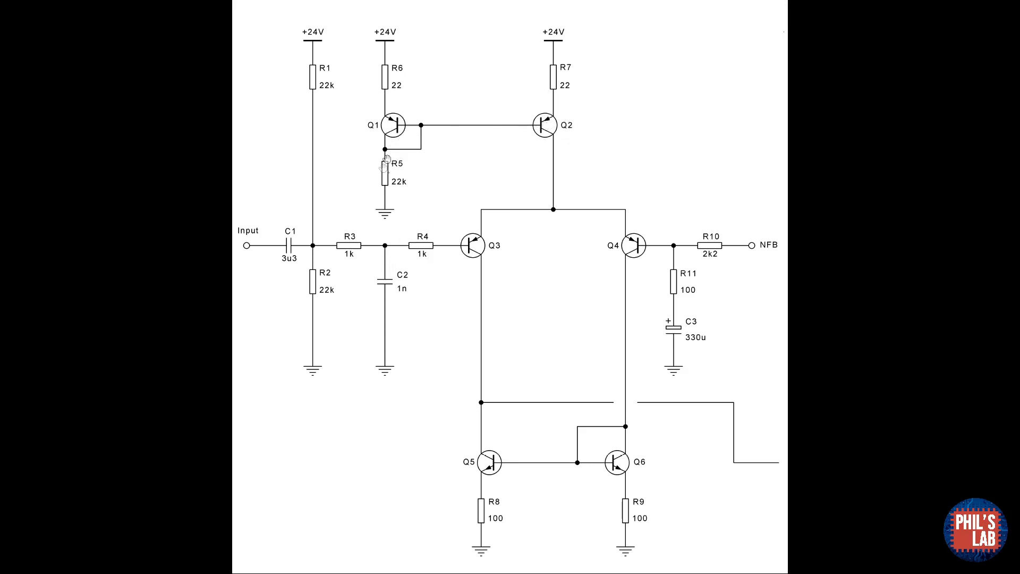
mouse_move(553, 110)
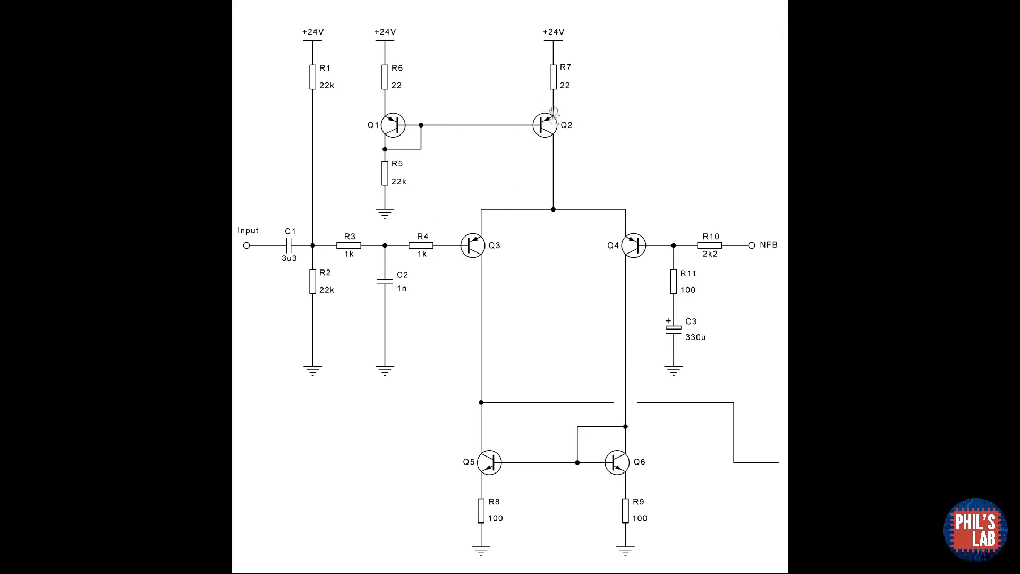
mouse_move(496, 172)
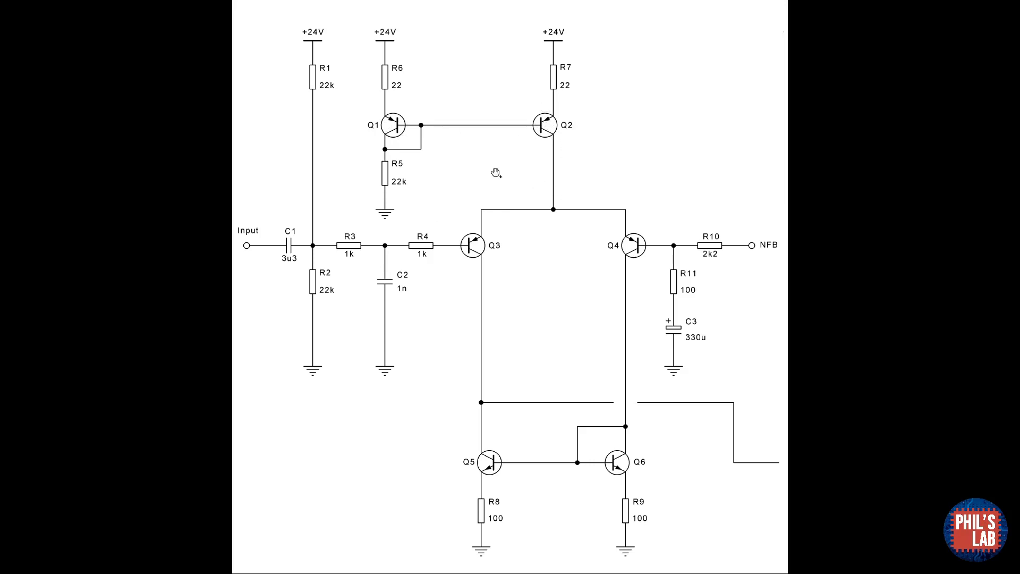
mouse_move(502, 166)
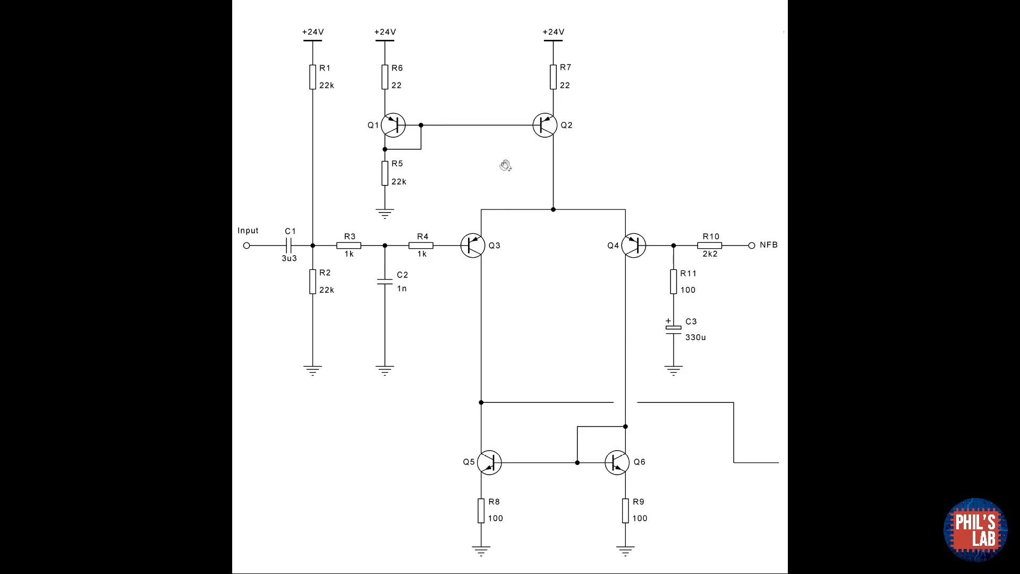
mouse_move(545, 75)
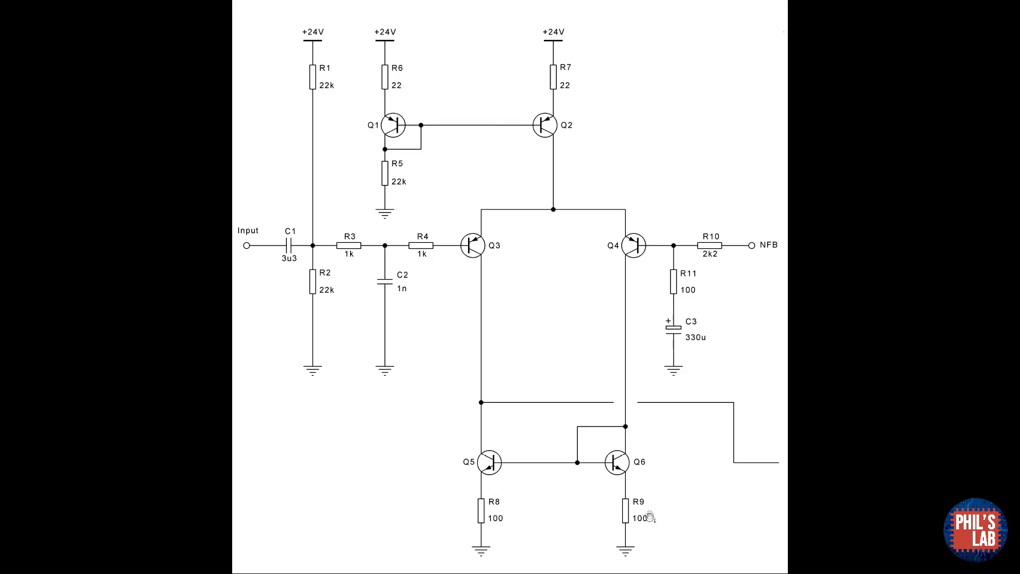
mouse_move(578, 500)
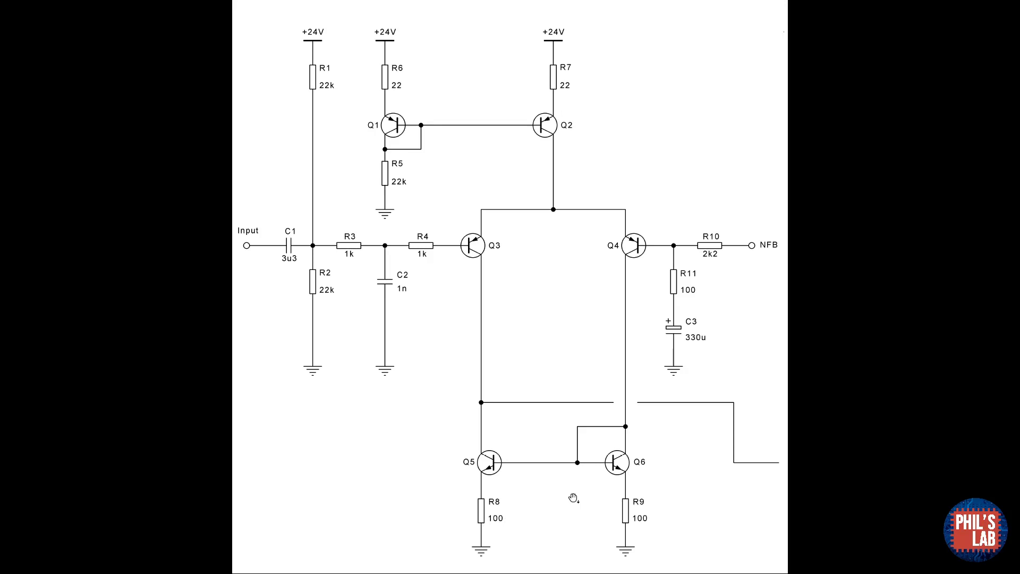
mouse_move(569, 496)
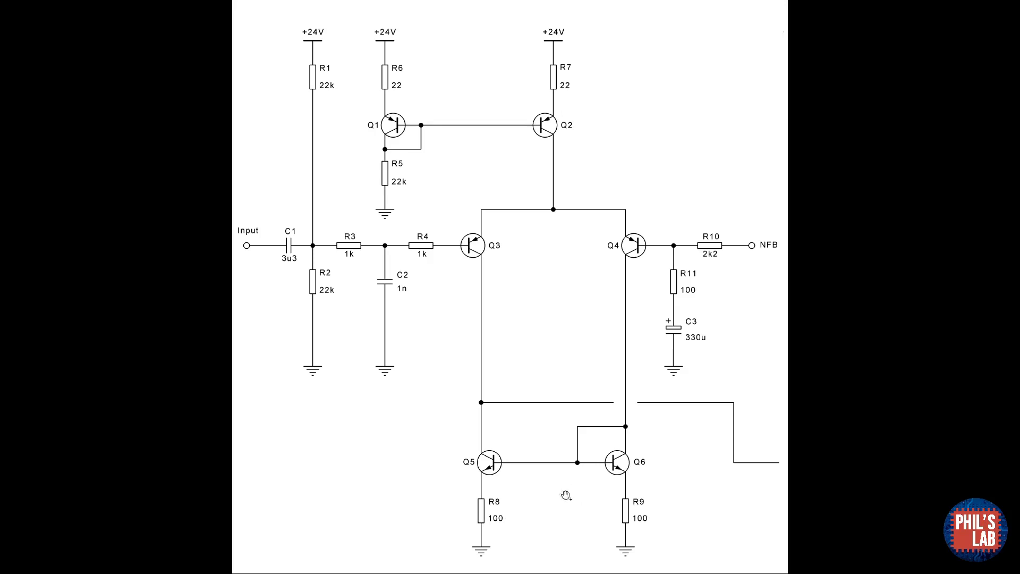
mouse_move(721, 259)
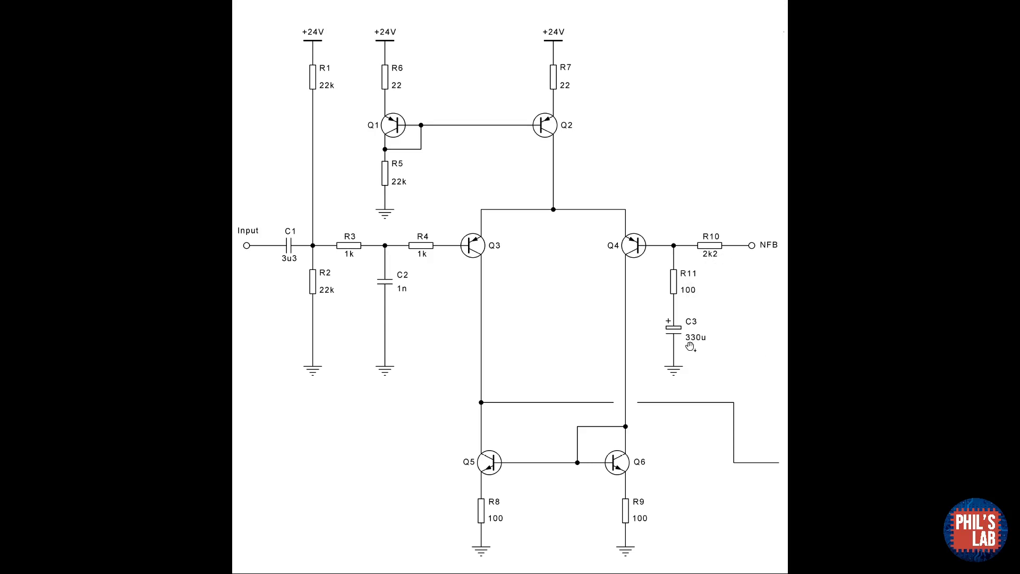
mouse_move(679, 404)
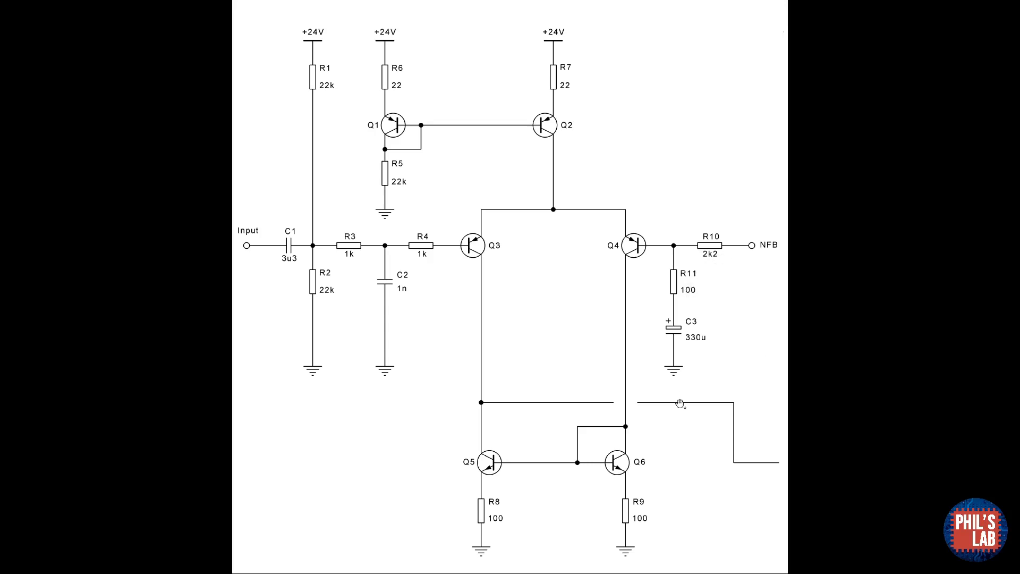
mouse_move(735, 359)
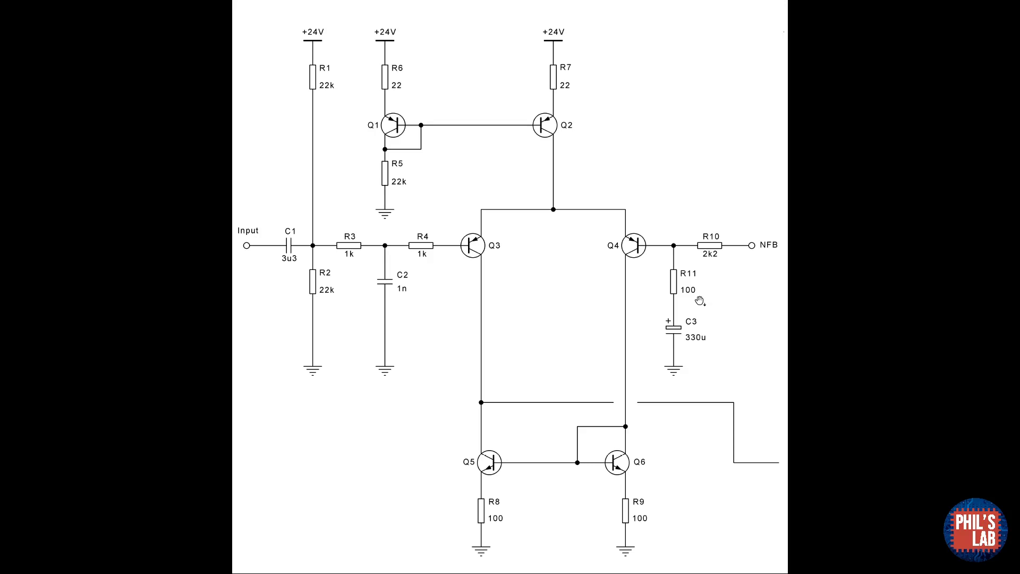
mouse_move(416, 250)
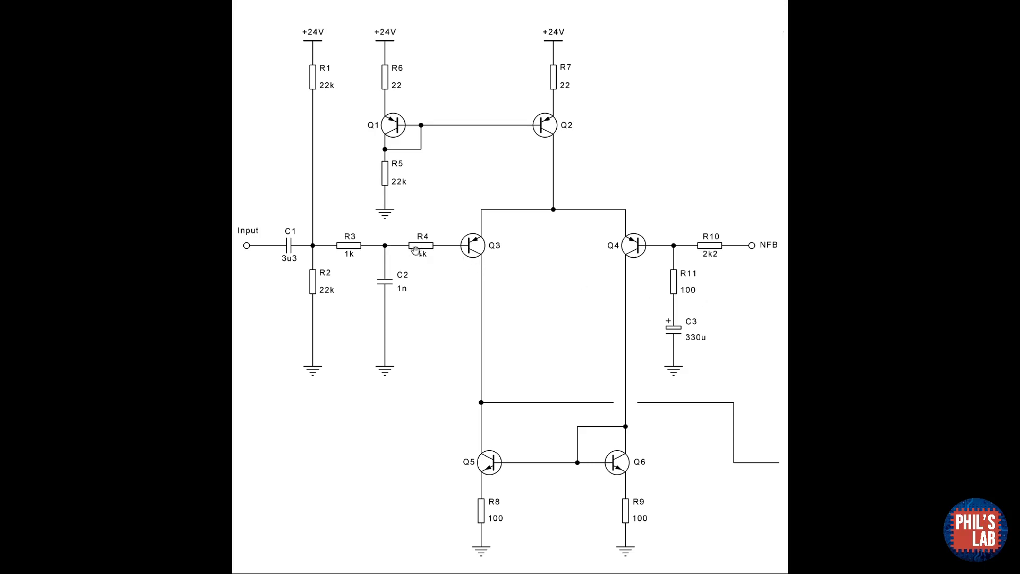
mouse_move(662, 341)
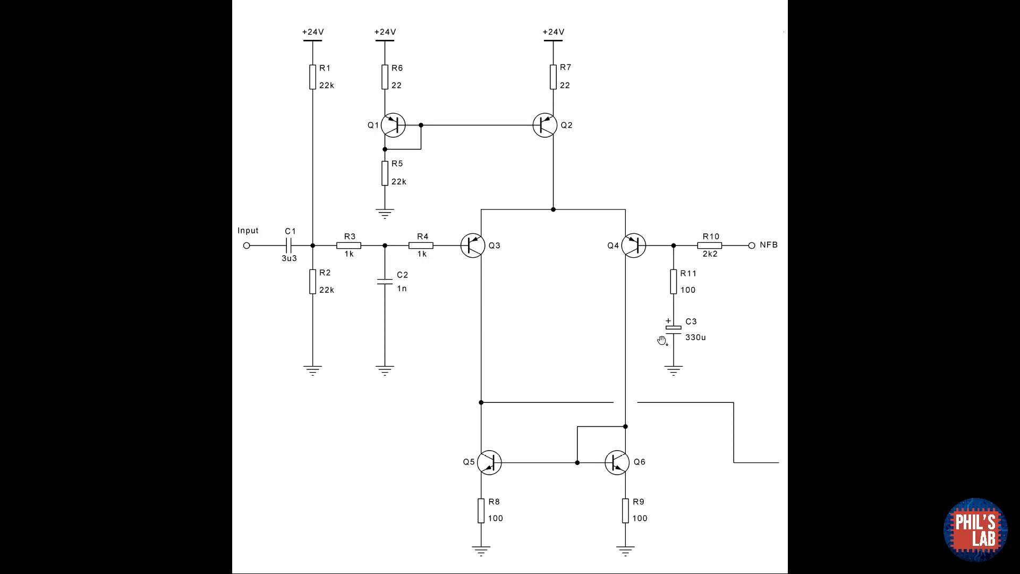
mouse_move(663, 325)
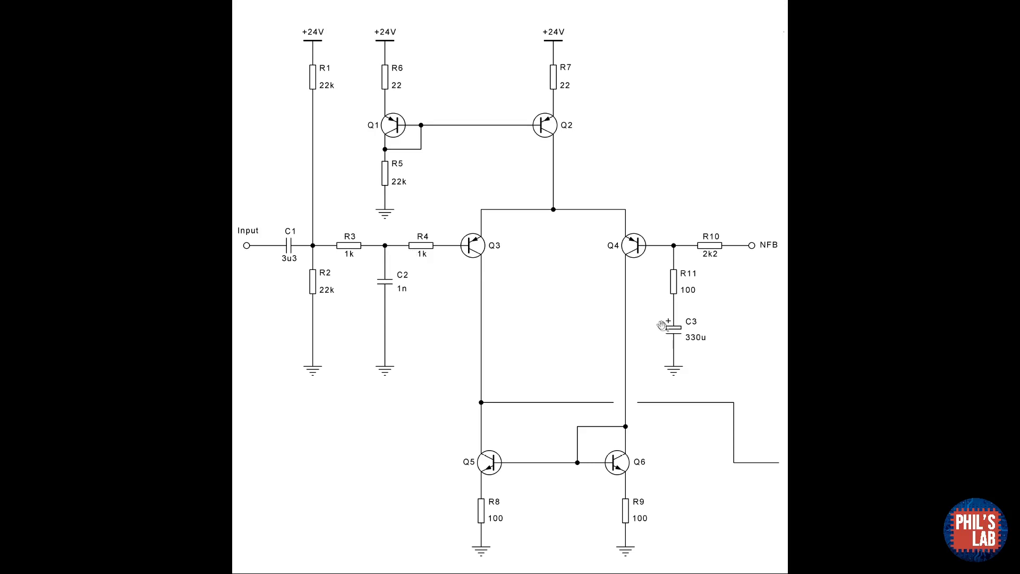
mouse_move(725, 345)
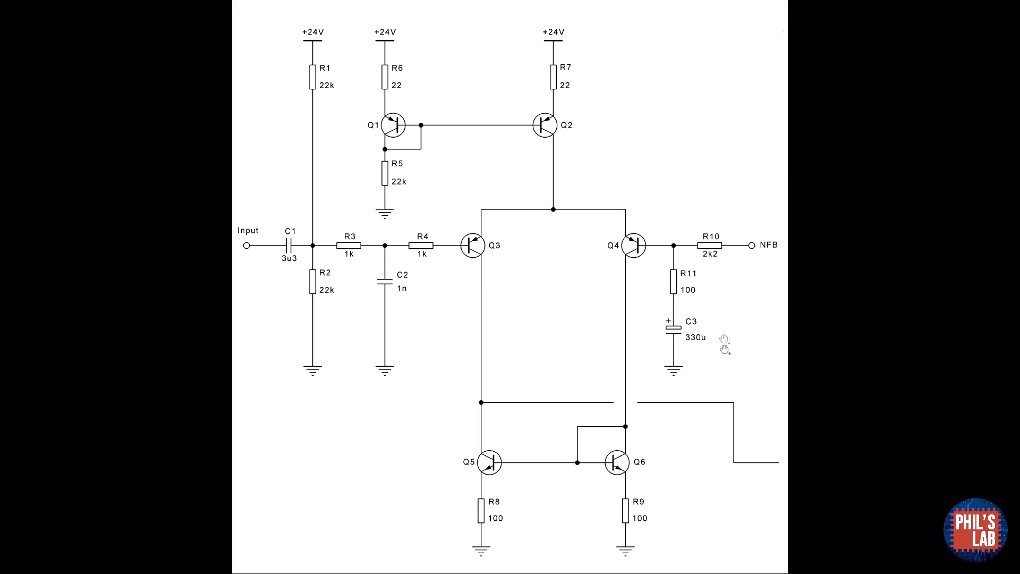
mouse_move(670, 280)
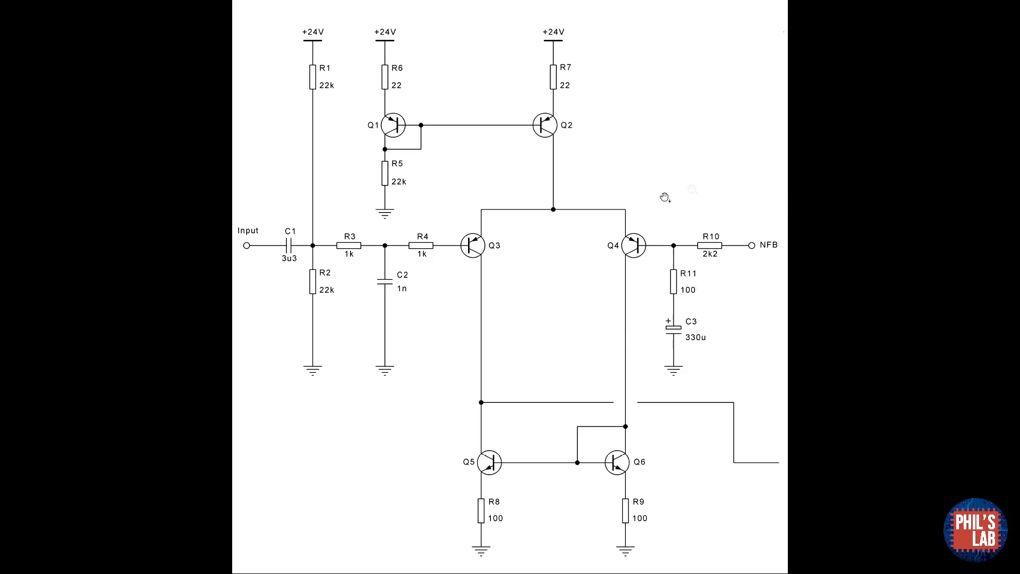
mouse_move(754, 373)
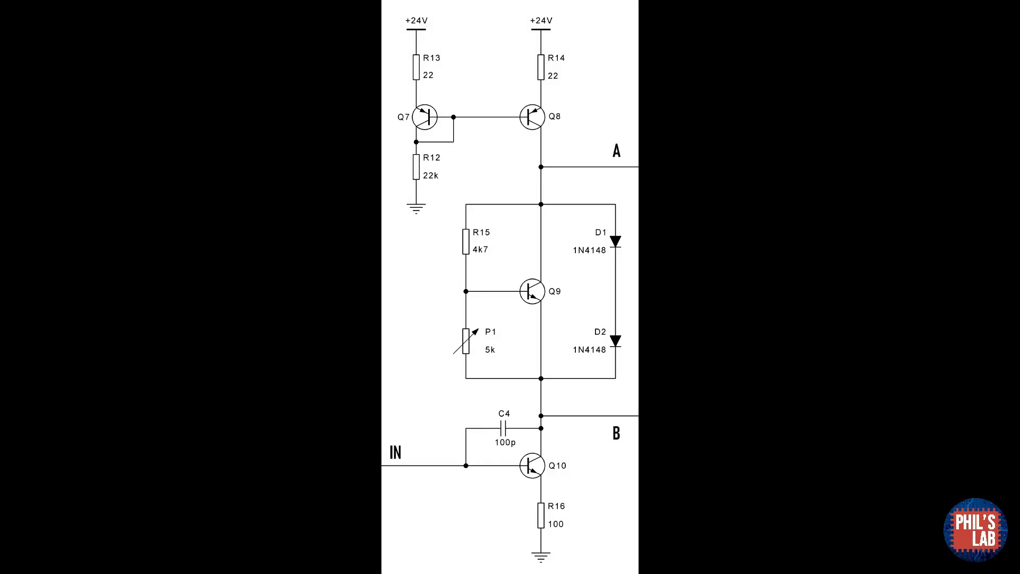
mouse_move(546, 431)
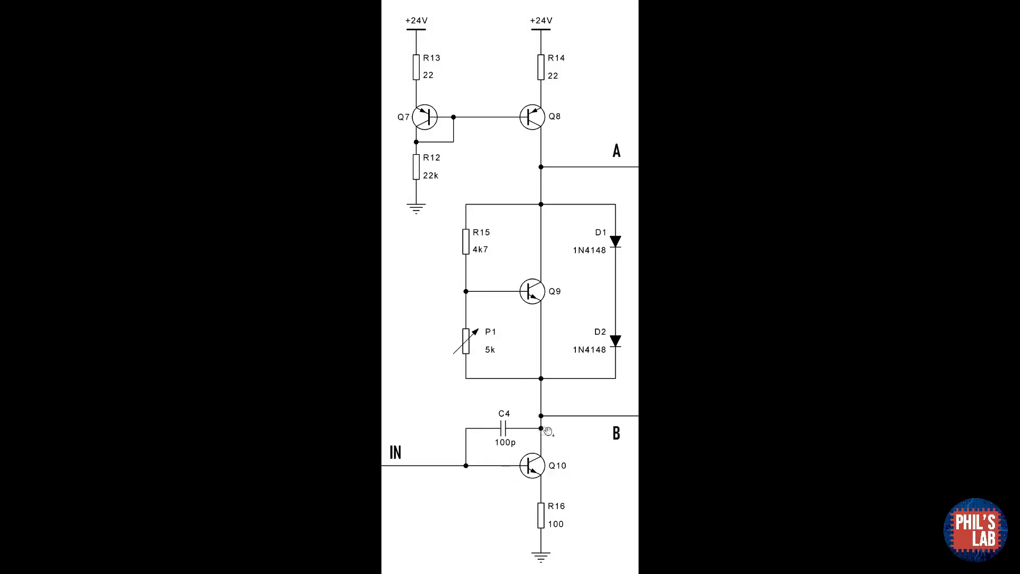
mouse_move(494, 488)
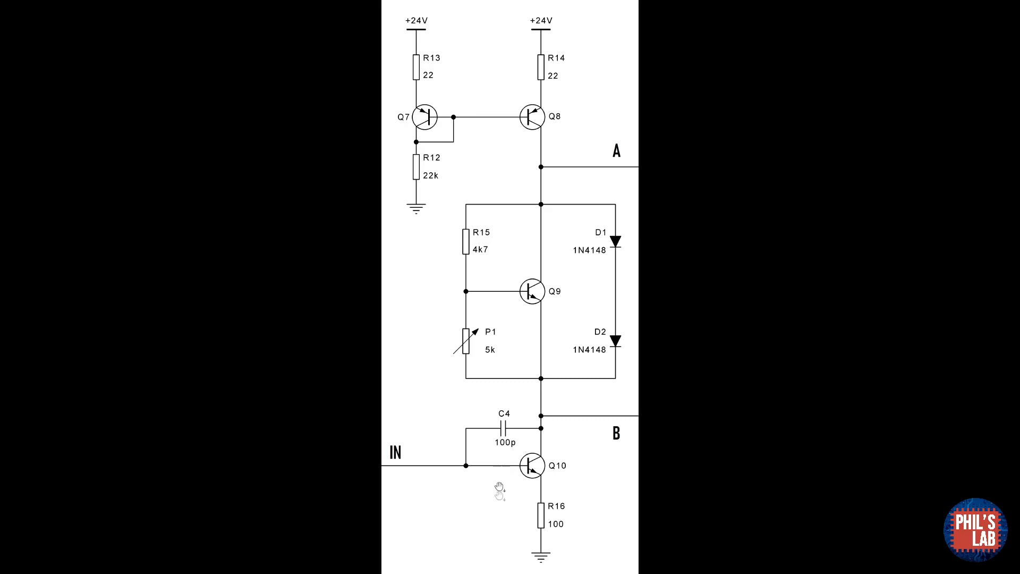
mouse_move(615, 530)
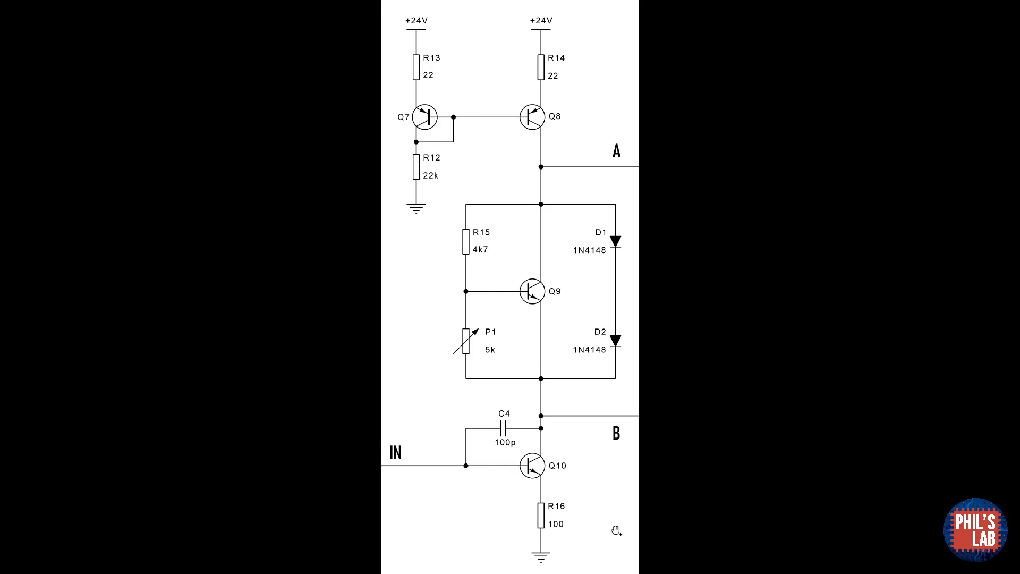
mouse_move(623, 118)
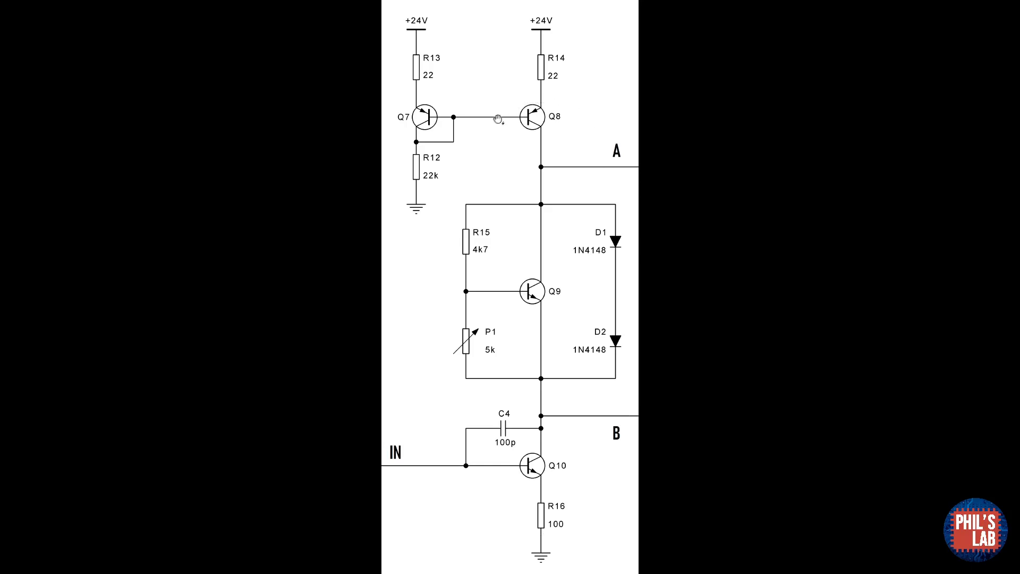
mouse_move(370, 315)
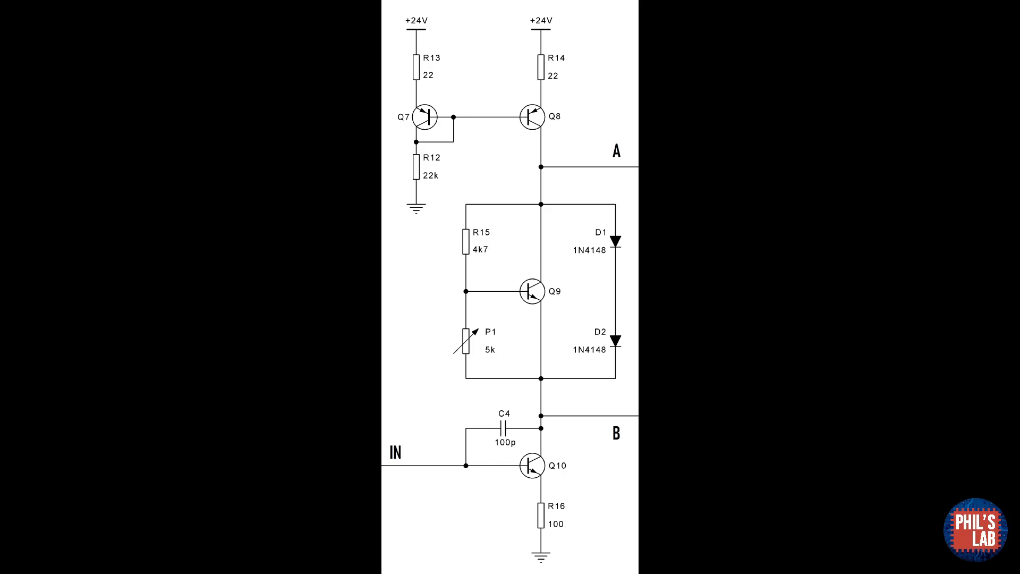
mouse_move(527, 423)
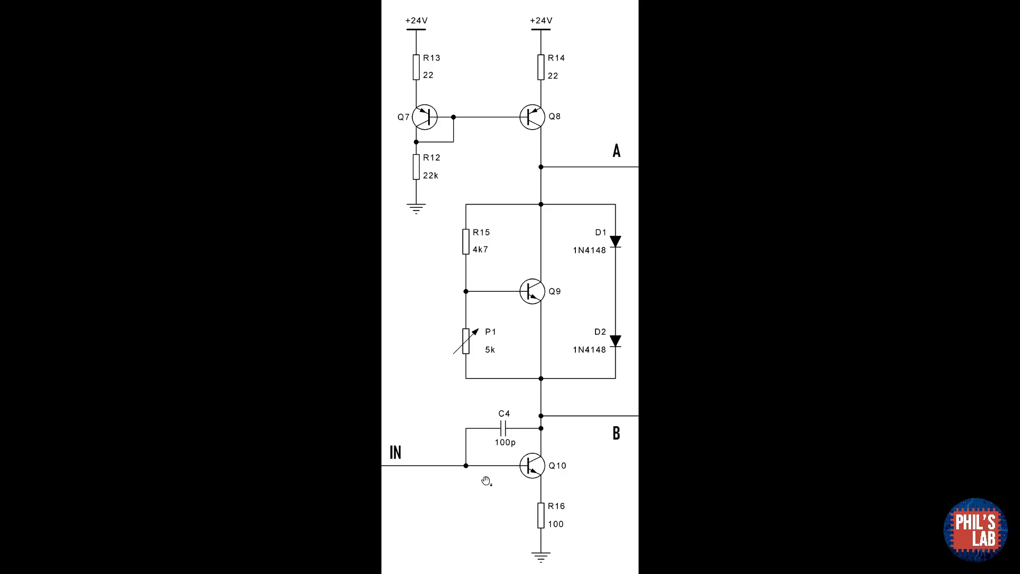
mouse_move(534, 432)
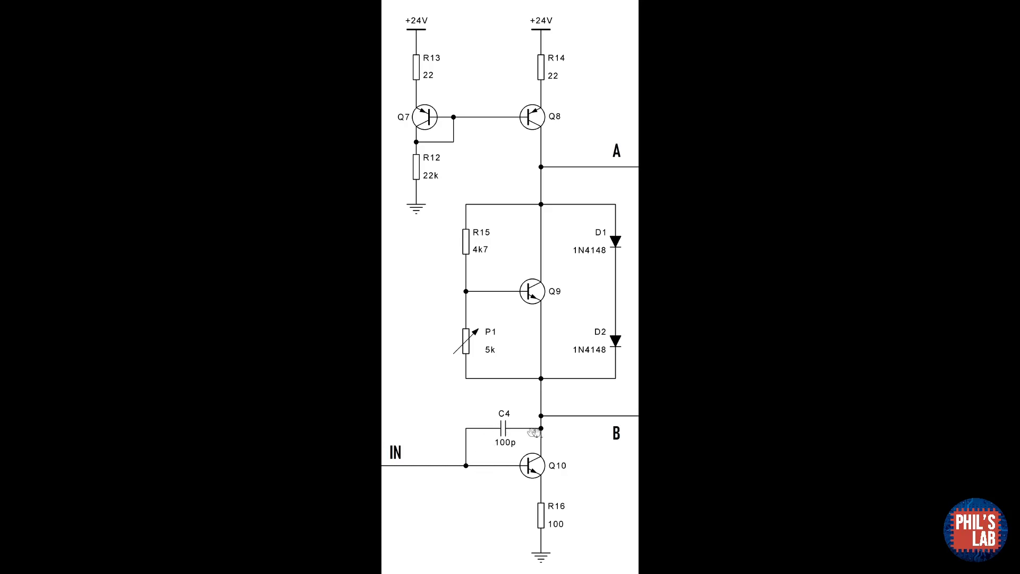
mouse_move(554, 434)
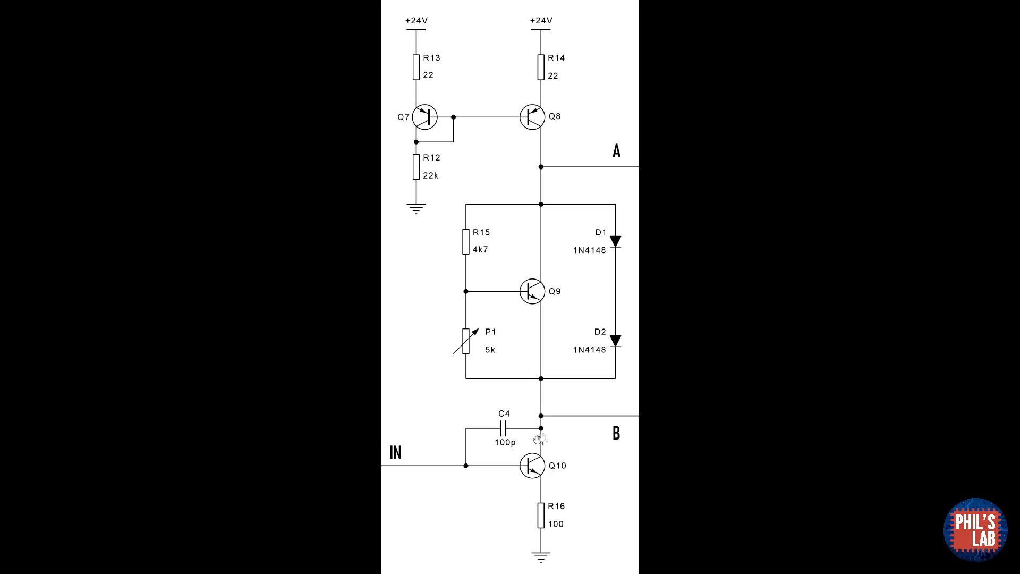
mouse_move(514, 454)
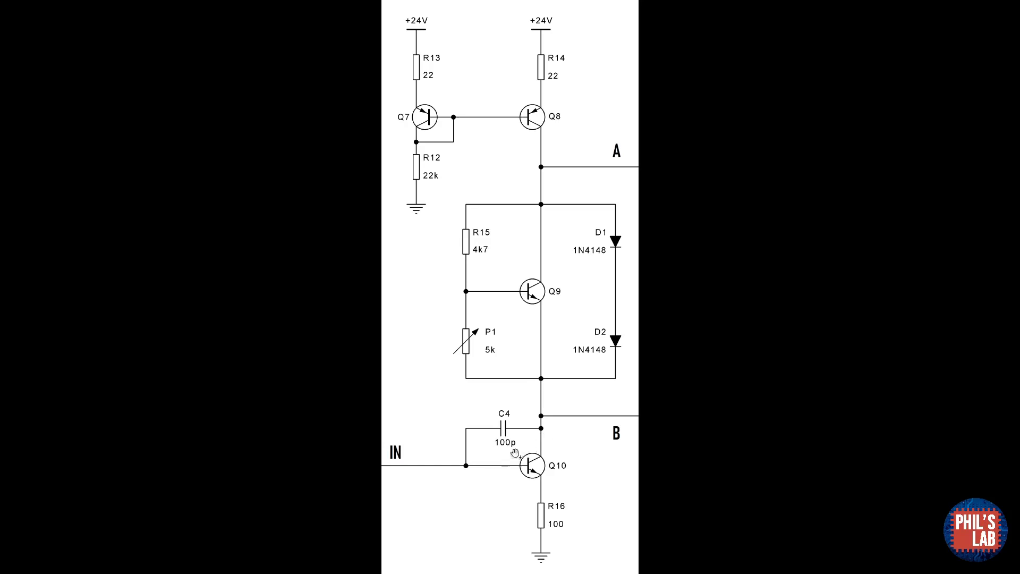
mouse_move(490, 447)
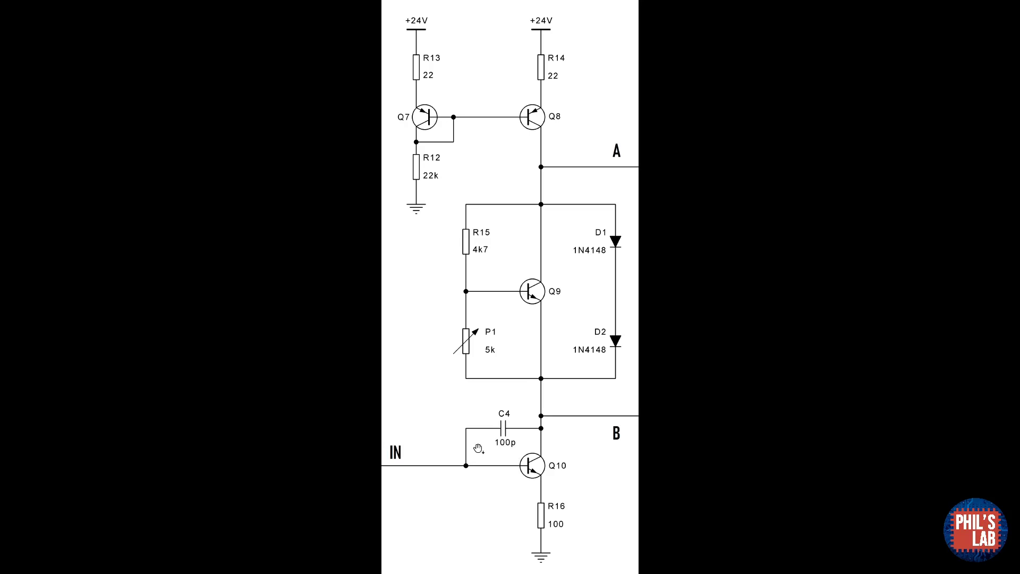
mouse_move(448, 468)
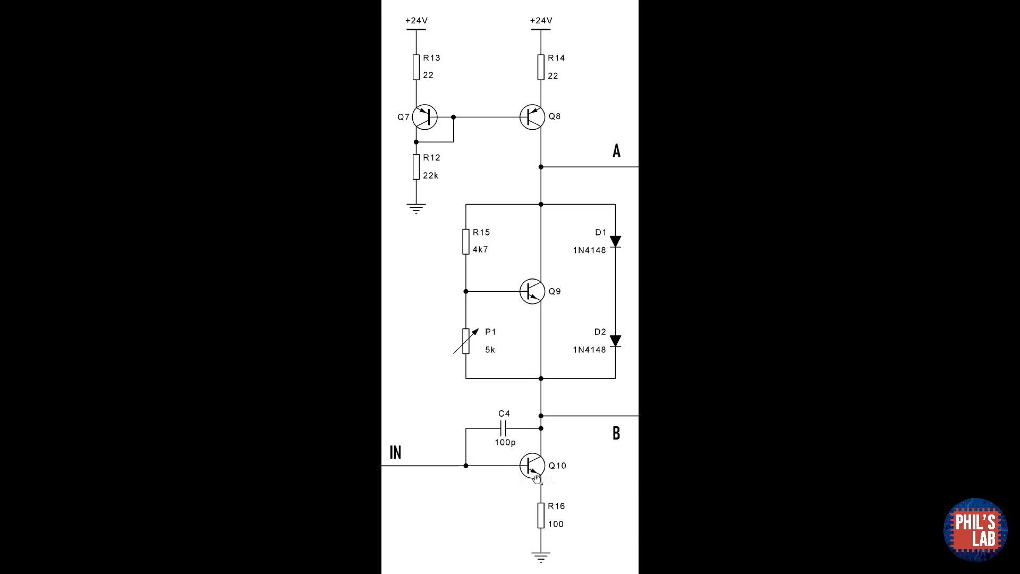
mouse_move(598, 466)
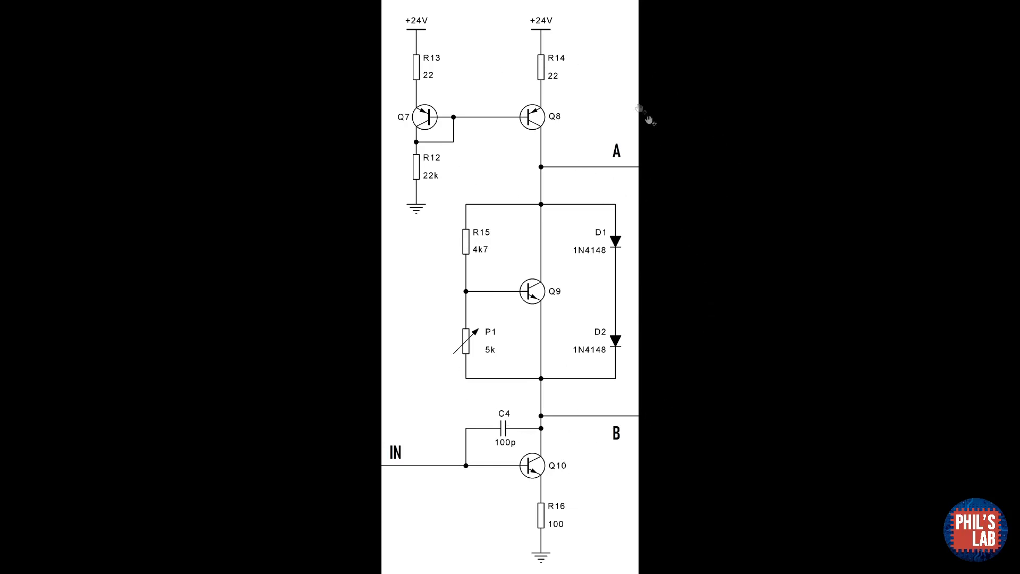
mouse_move(458, 366)
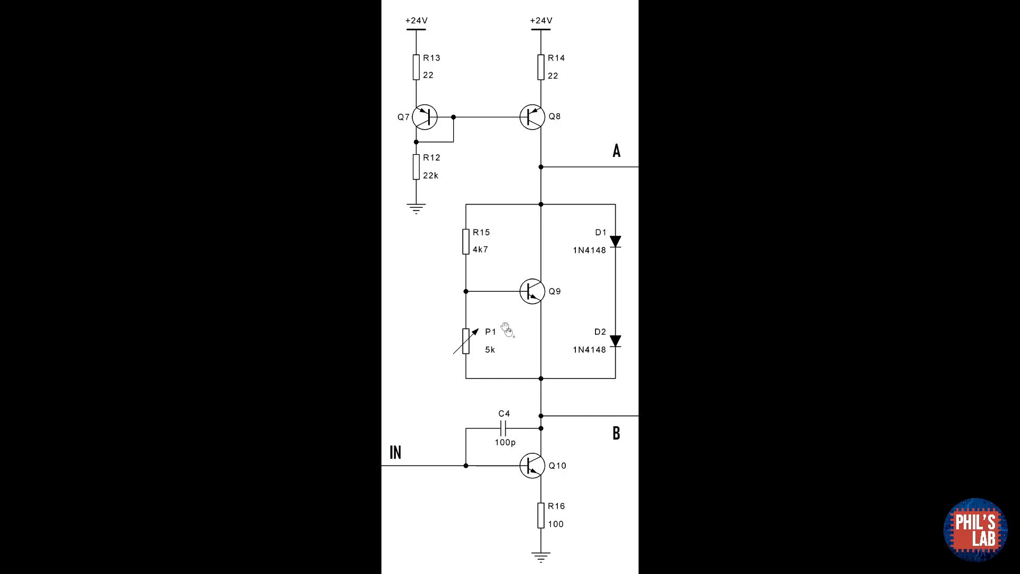
mouse_move(463, 362)
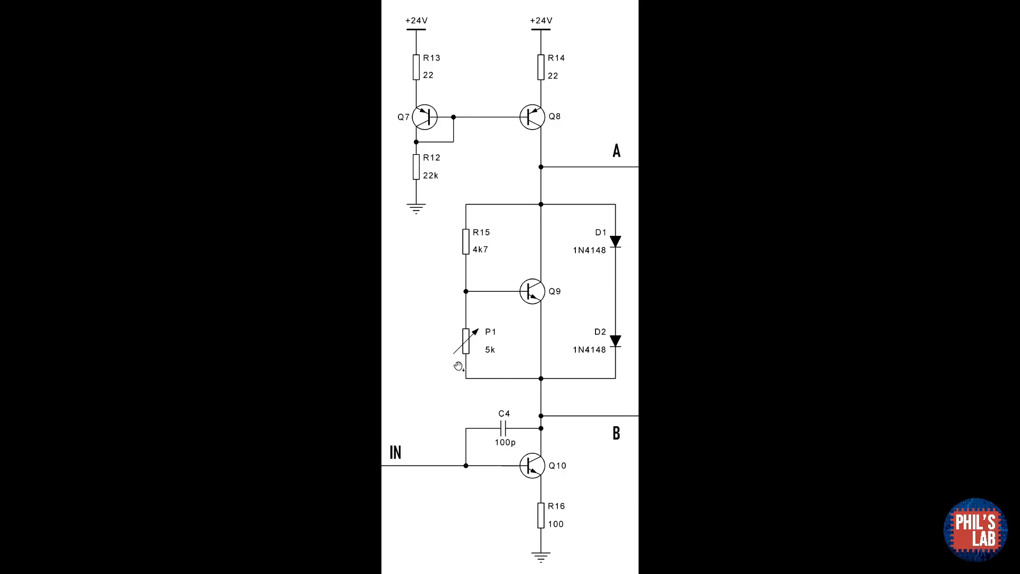
mouse_move(533, 385)
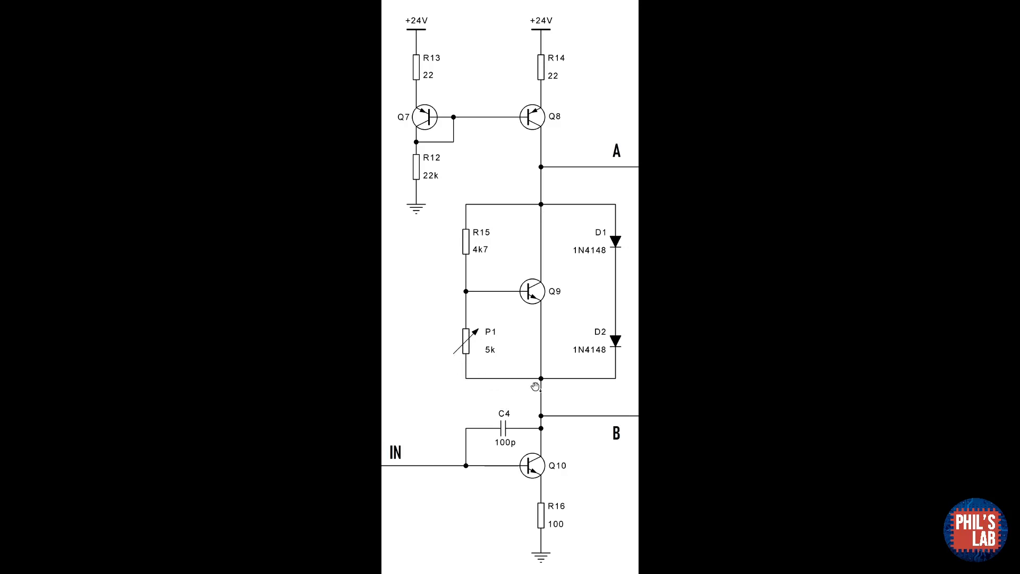
mouse_move(539, 348)
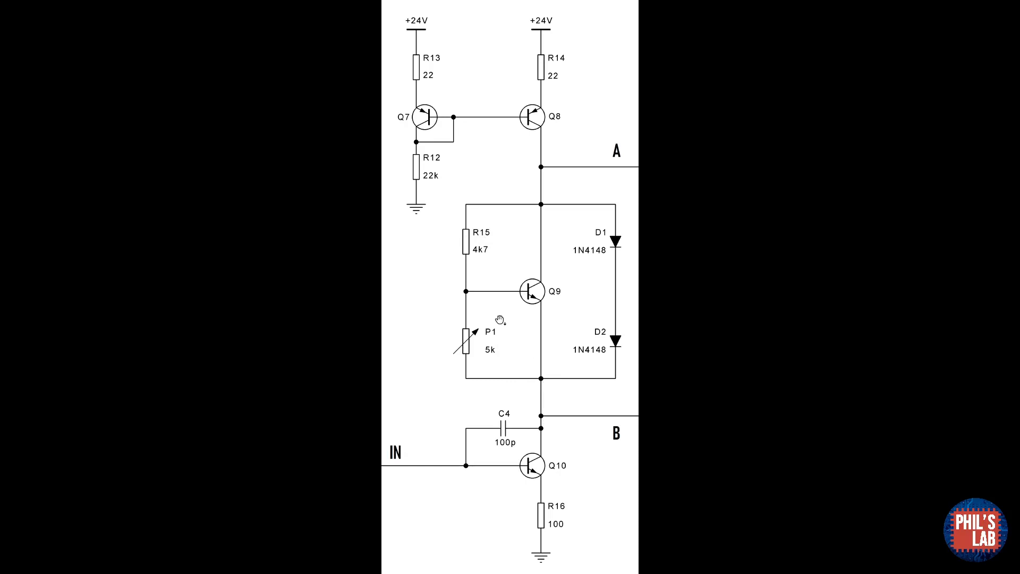
mouse_move(586, 334)
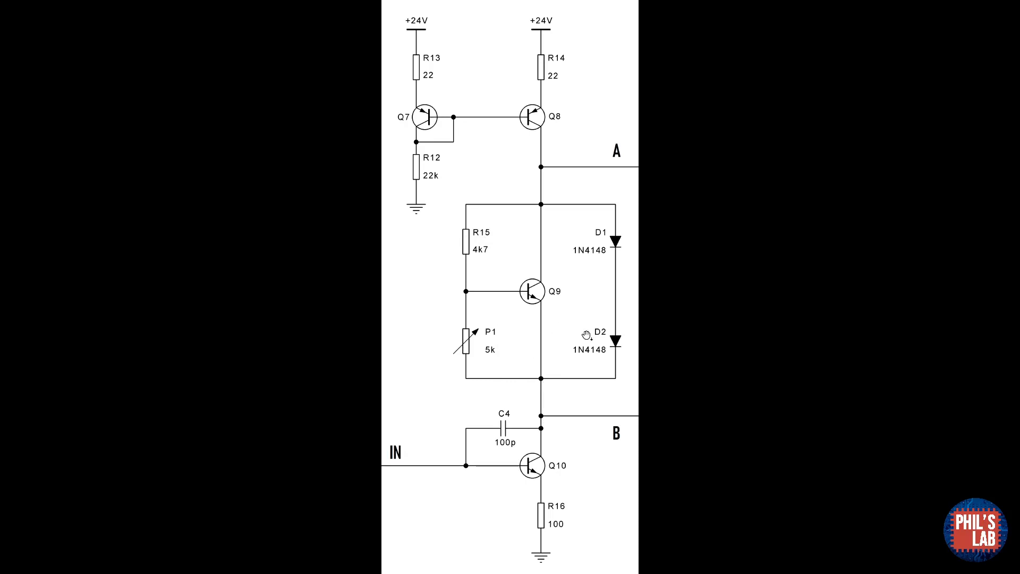
mouse_move(589, 375)
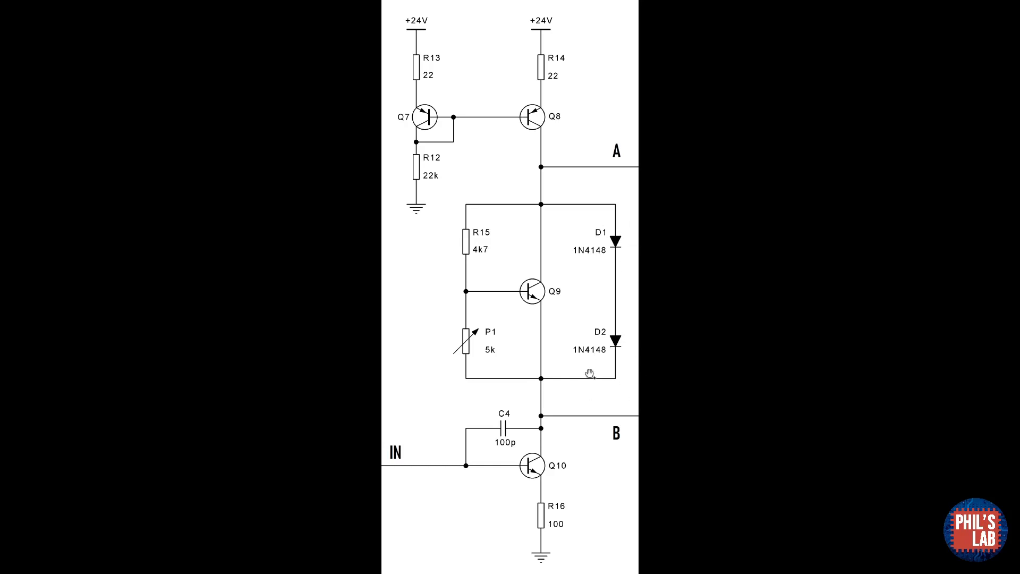
mouse_move(551, 451)
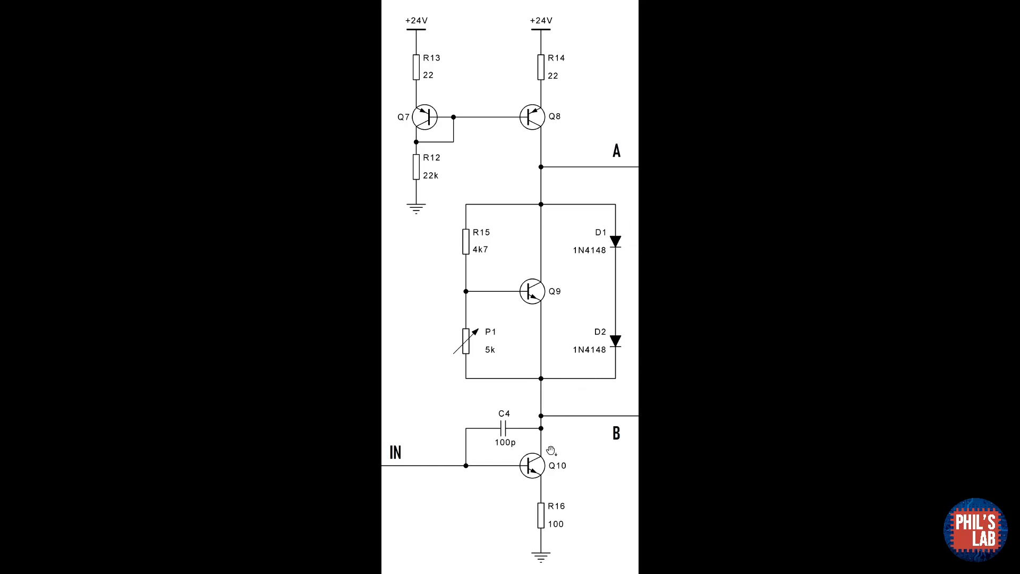
mouse_move(548, 451)
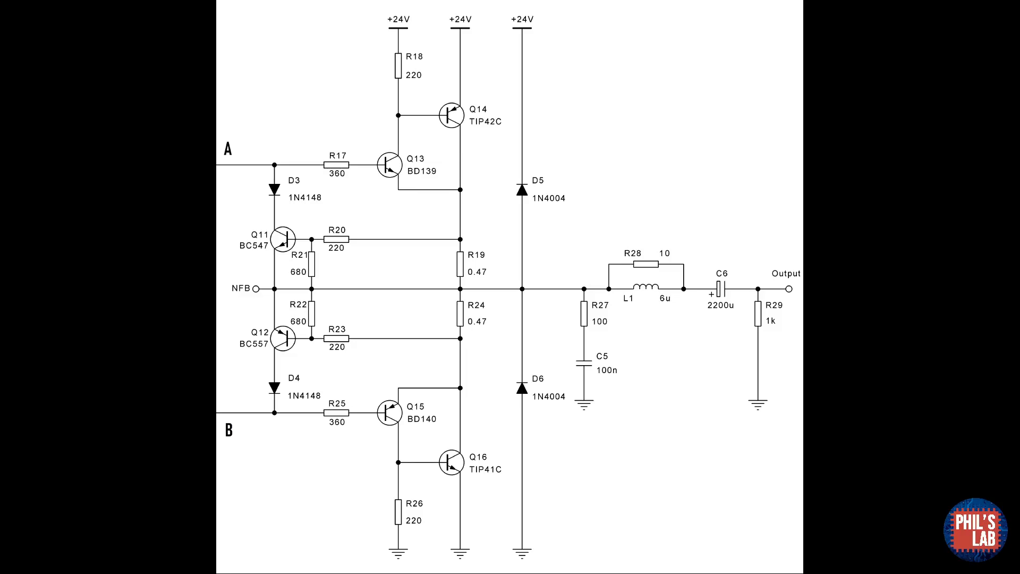
mouse_move(423, 156)
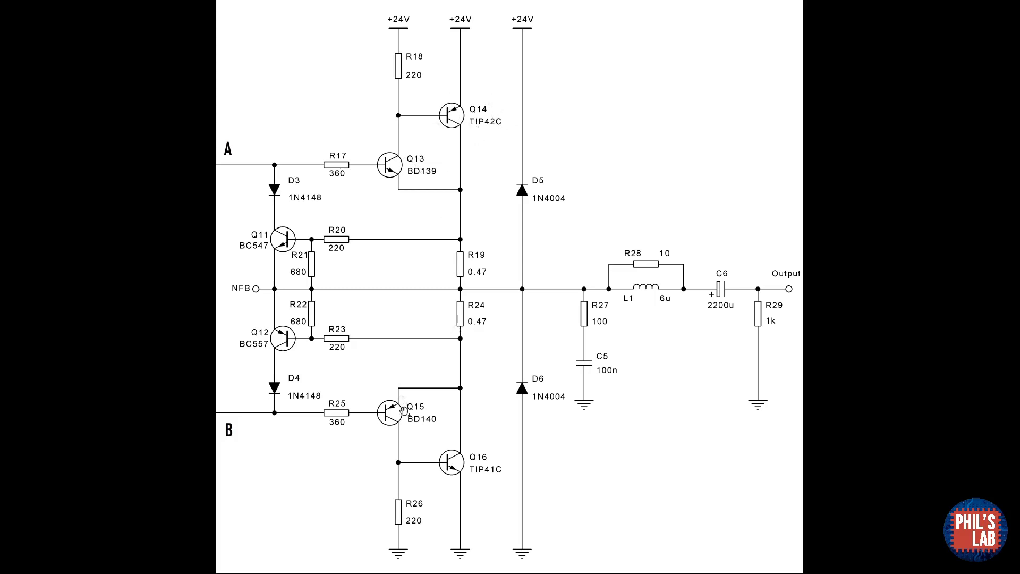
mouse_move(409, 501)
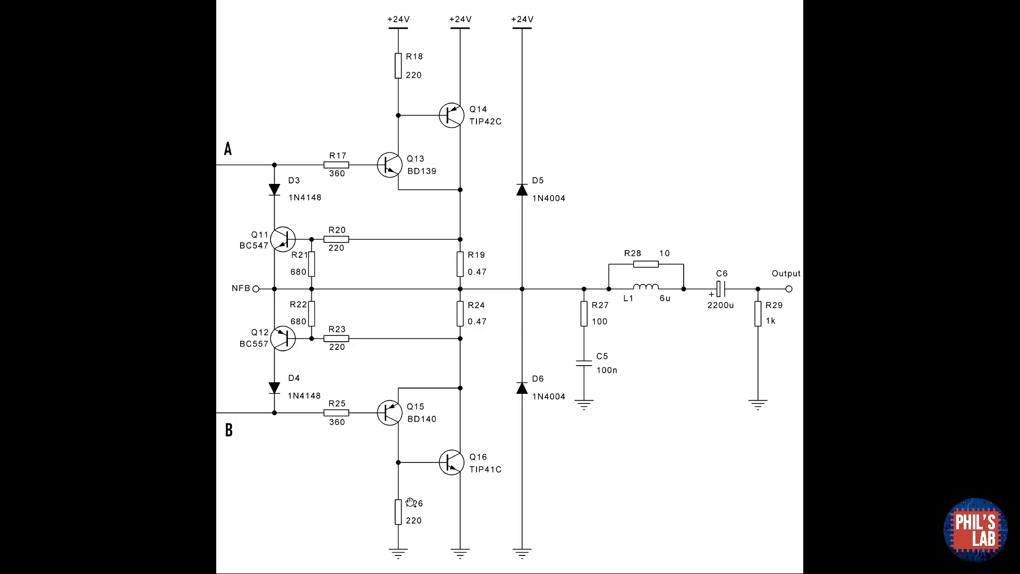
mouse_move(410, 499)
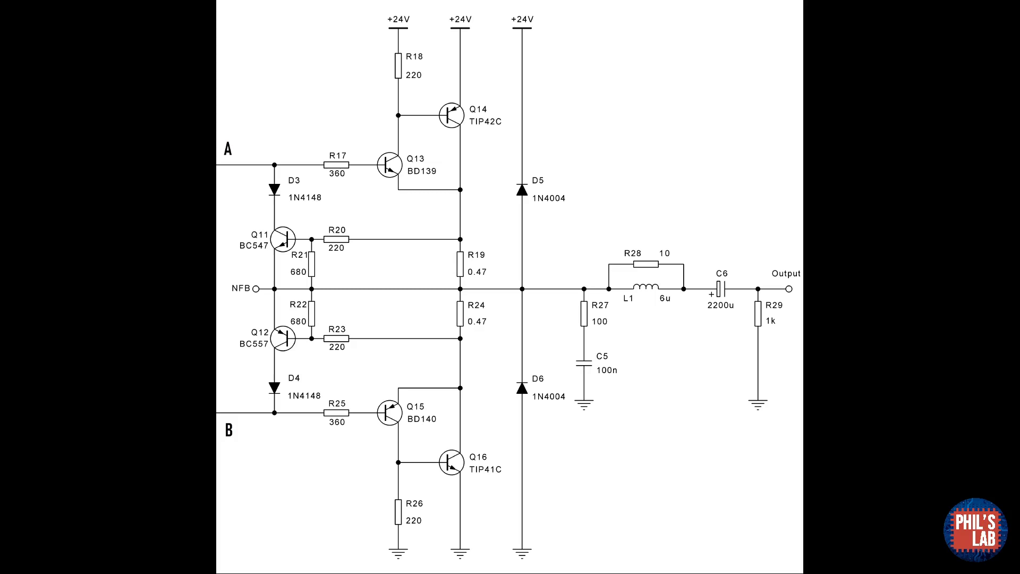
mouse_move(456, 420)
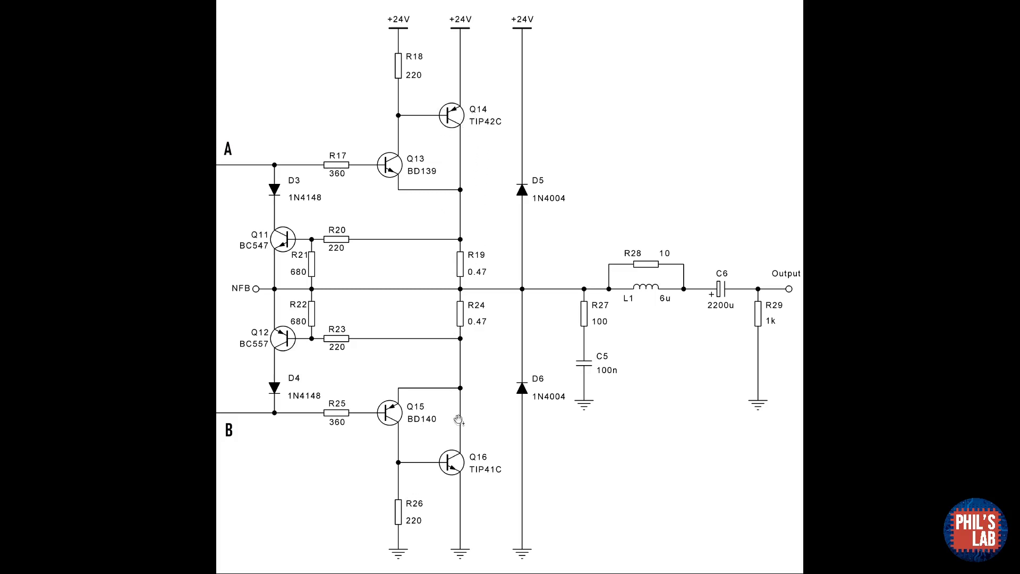
mouse_move(455, 462)
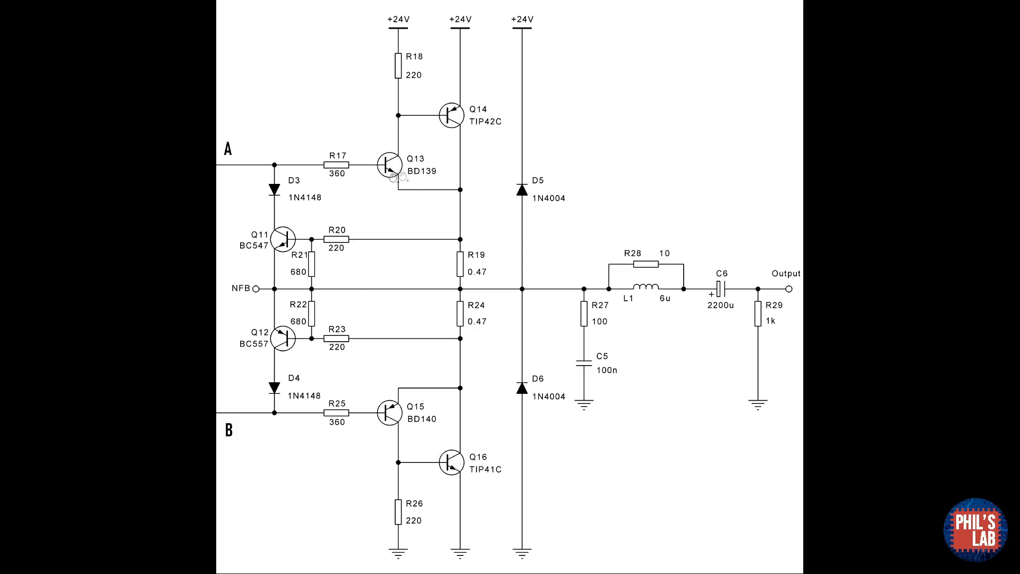
mouse_move(405, 451)
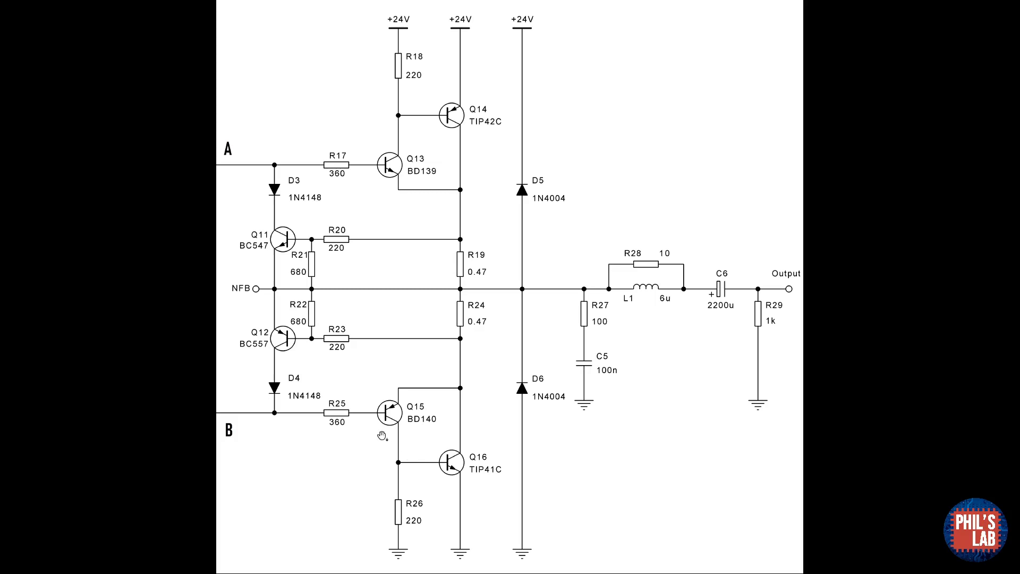
mouse_move(324, 402)
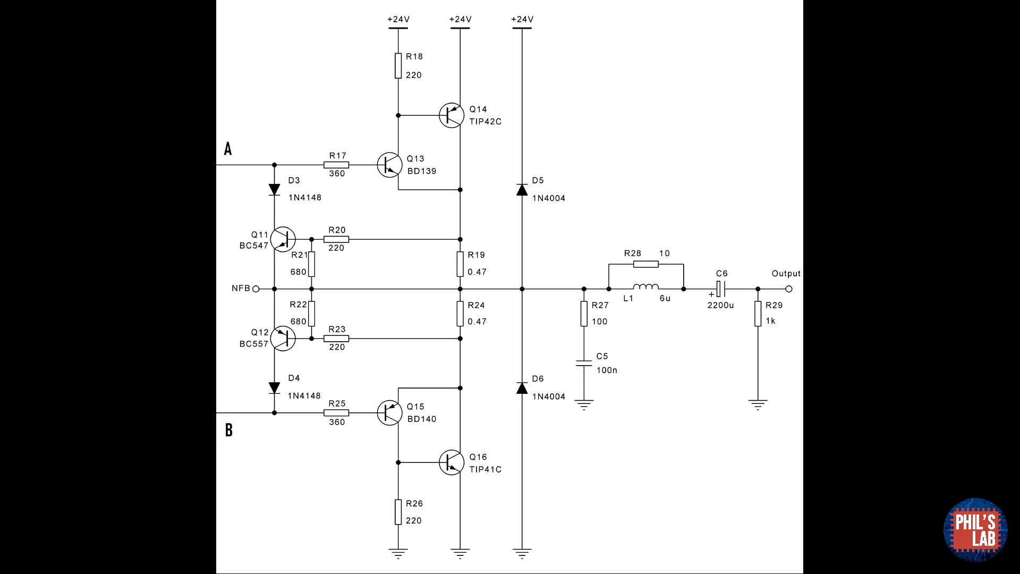
mouse_move(312, 447)
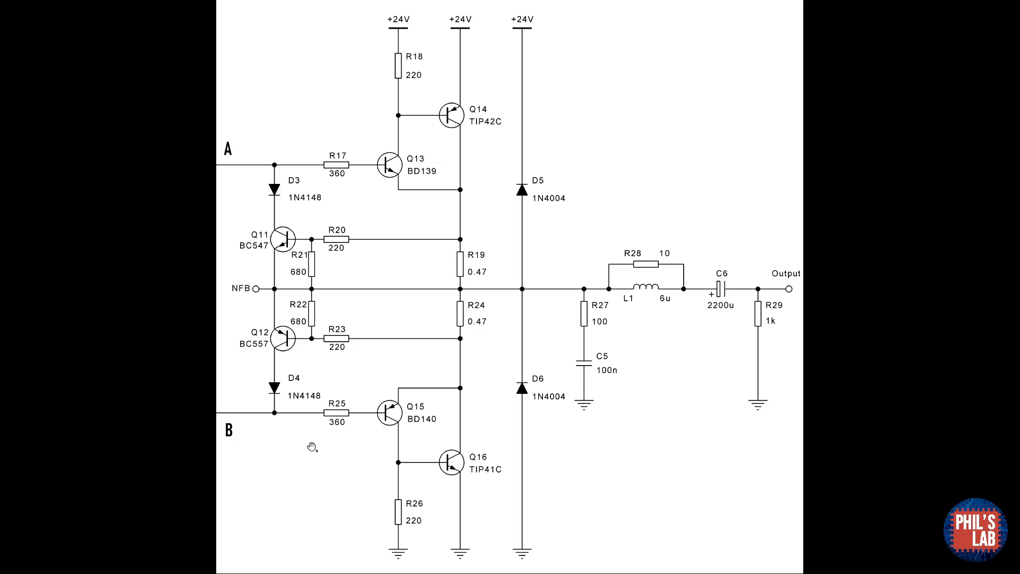
mouse_move(459, 264)
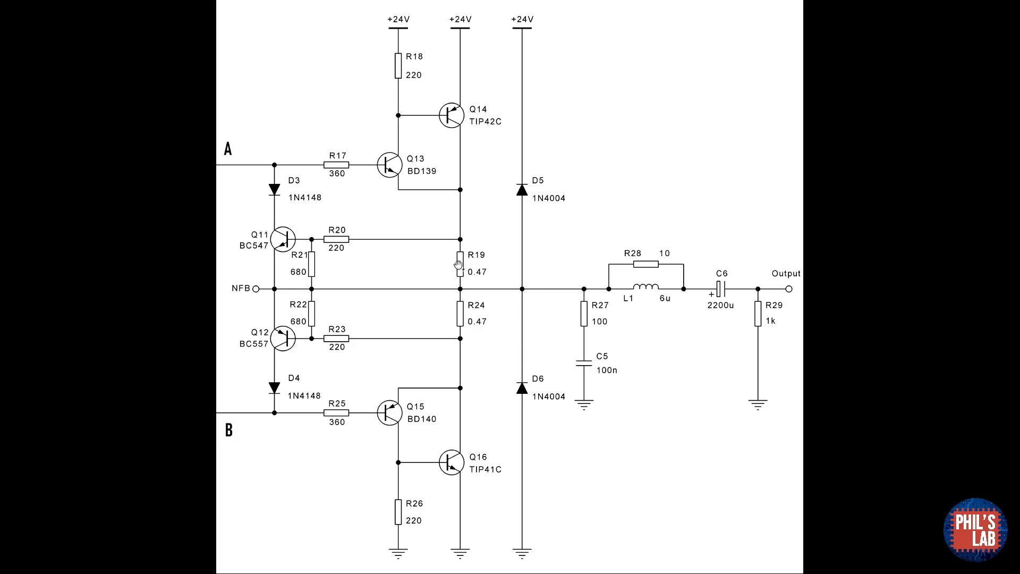
mouse_move(444, 377)
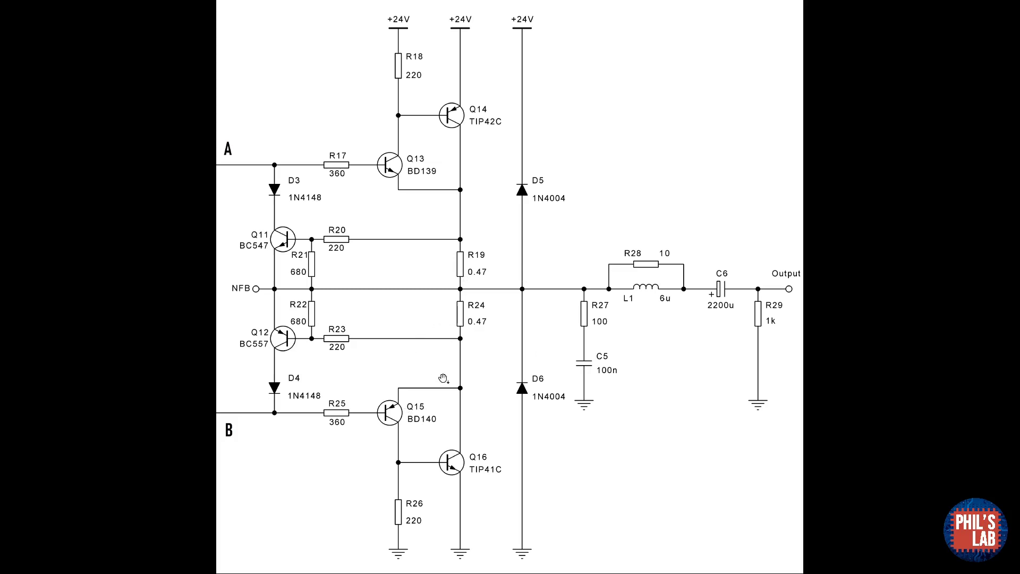
mouse_move(484, 320)
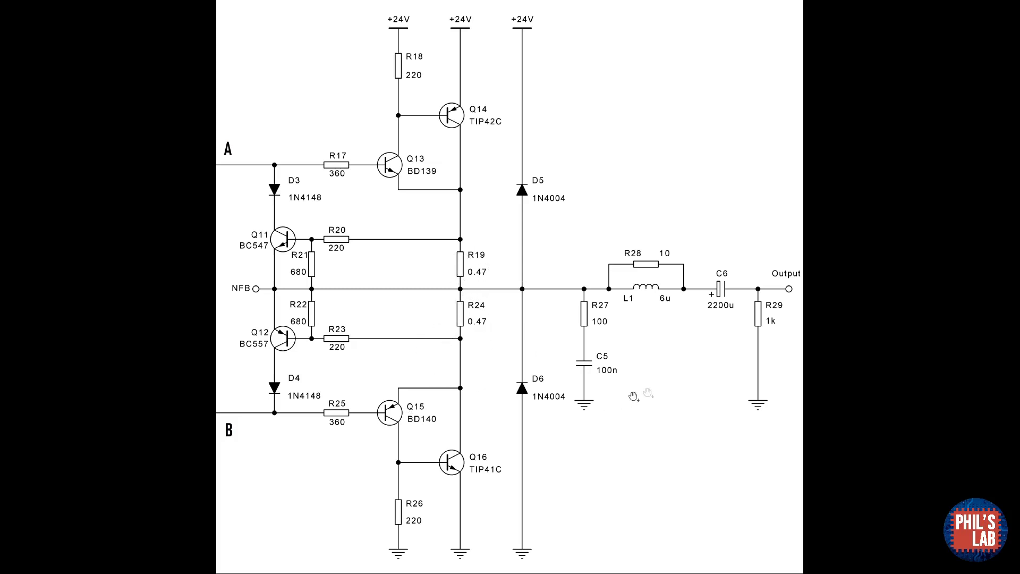
mouse_move(569, 381)
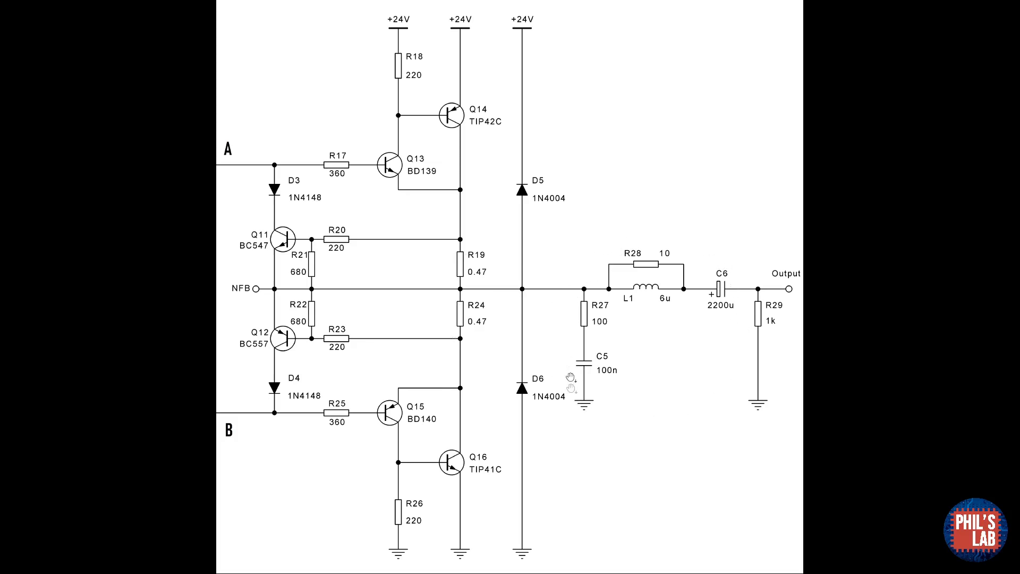
mouse_move(620, 437)
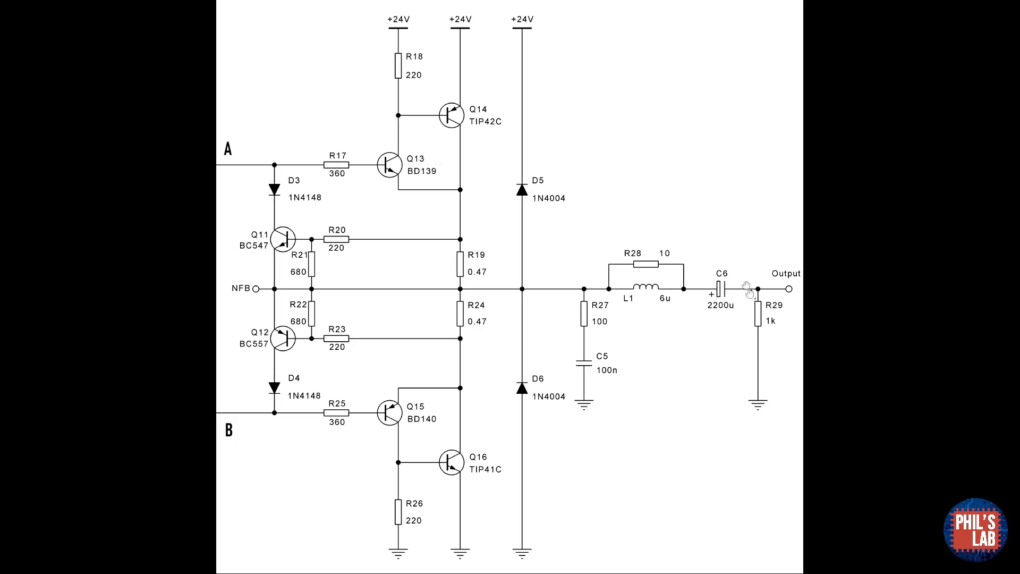
mouse_move(710, 358)
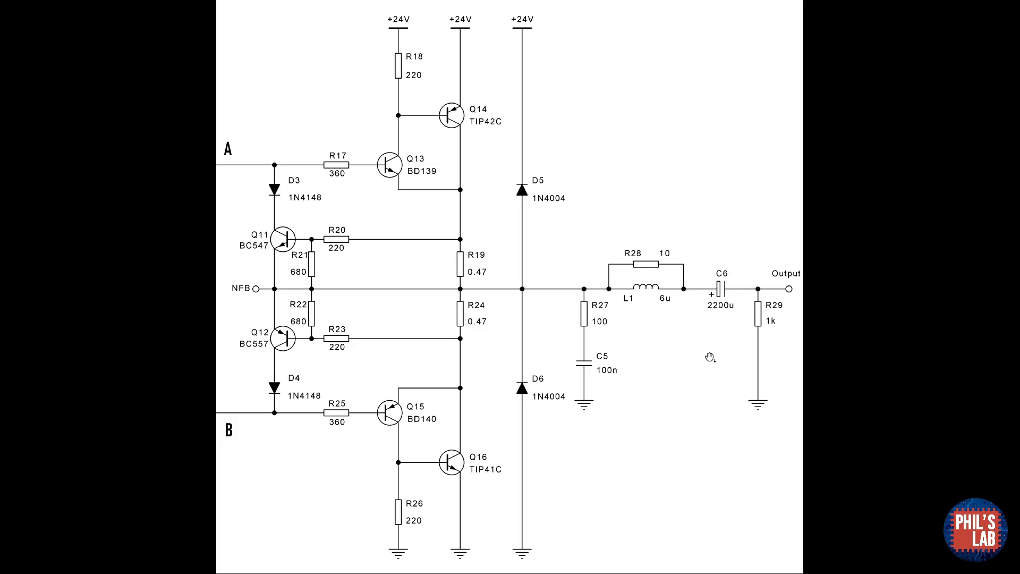
mouse_move(771, 322)
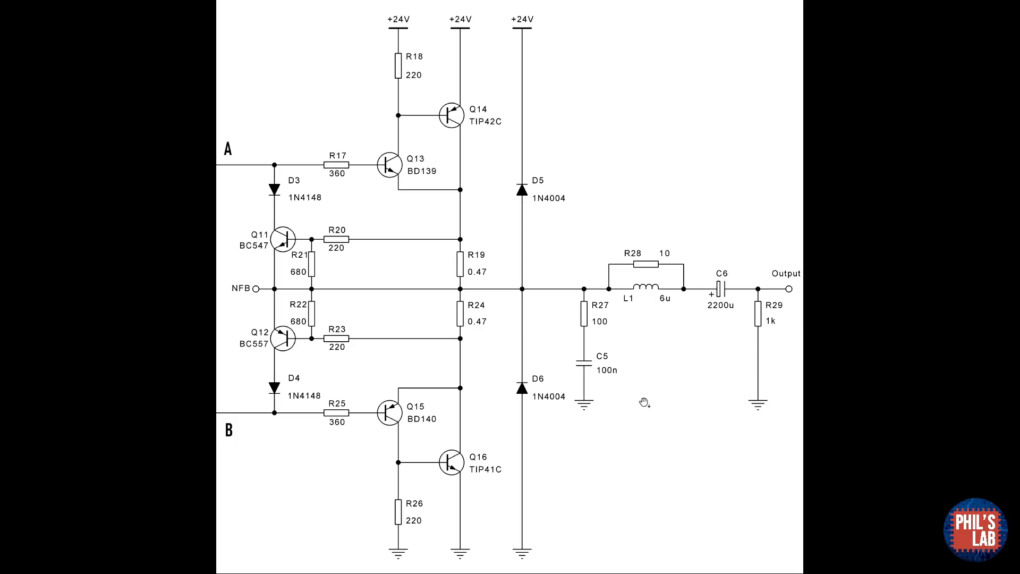
mouse_move(649, 395)
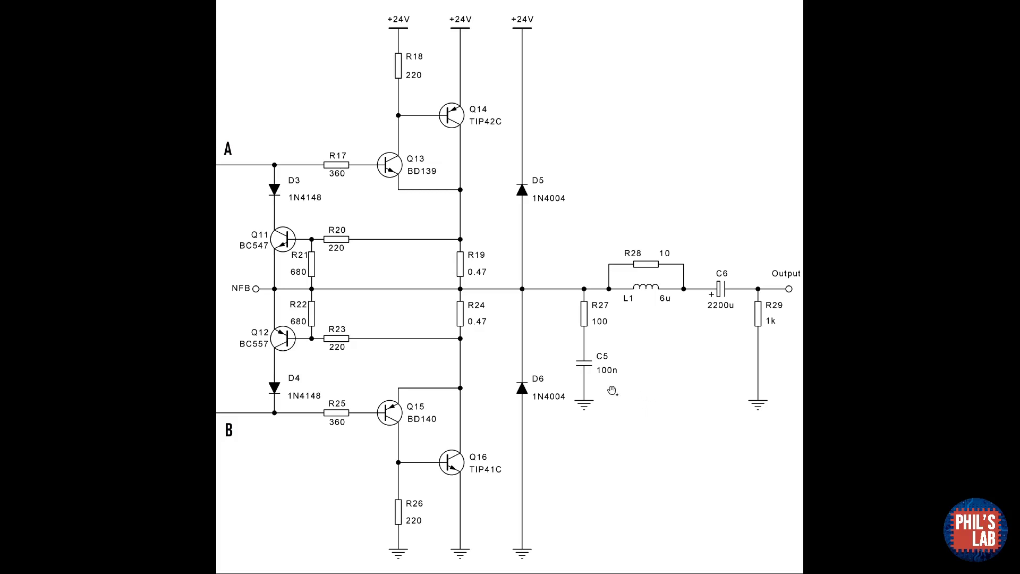
mouse_move(571, 388)
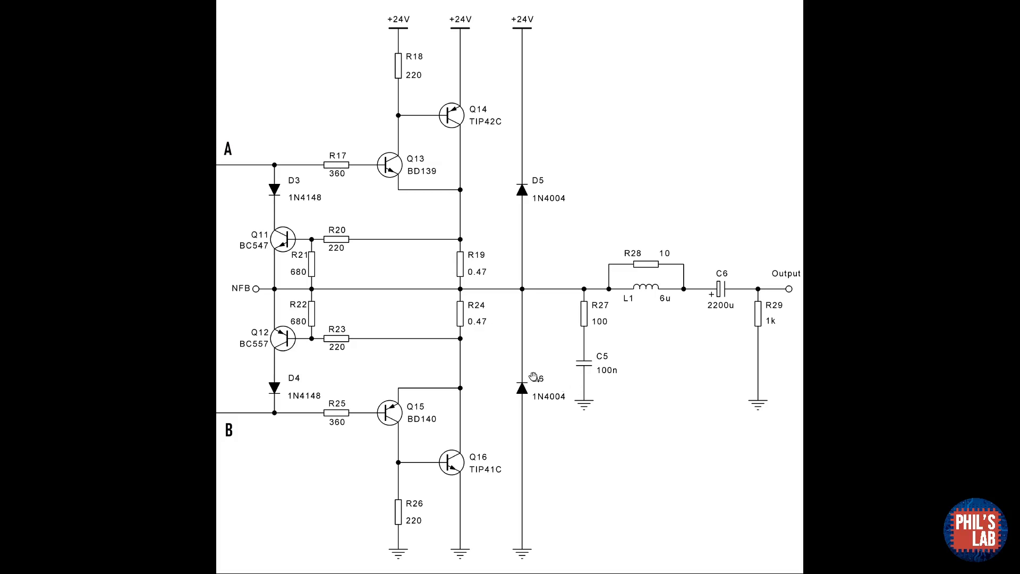
mouse_move(532, 377)
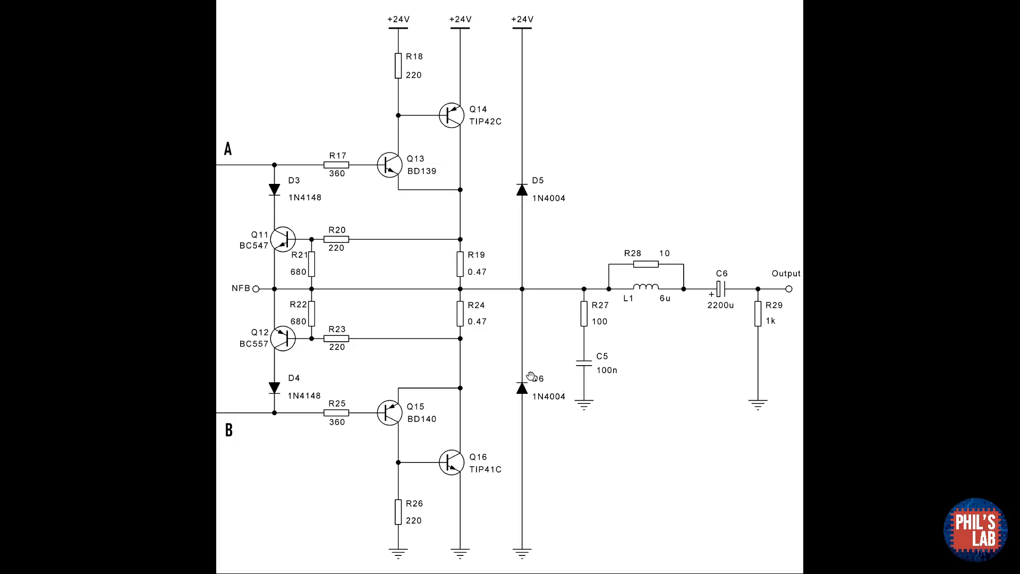
mouse_move(154, 438)
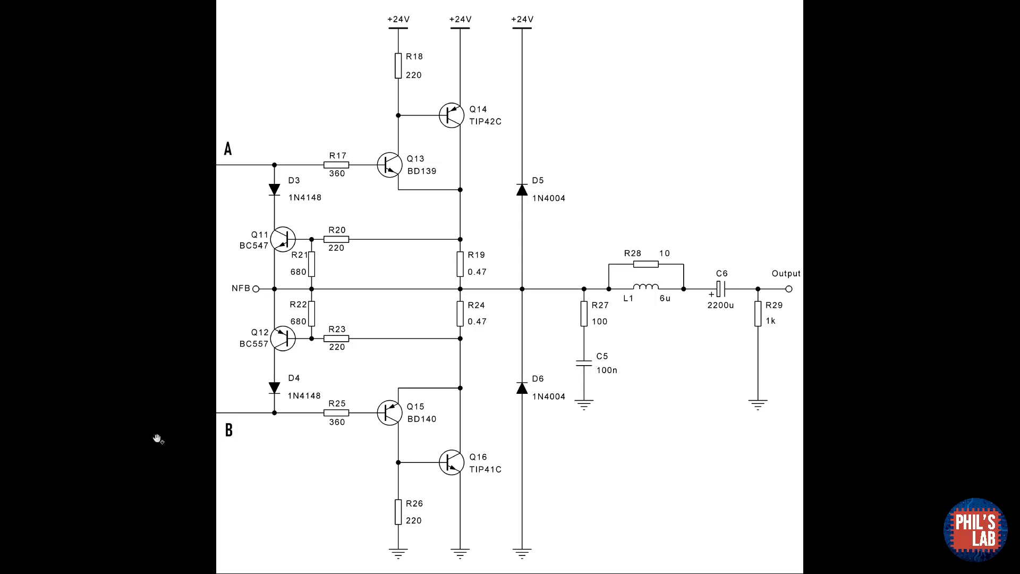
mouse_move(510, 181)
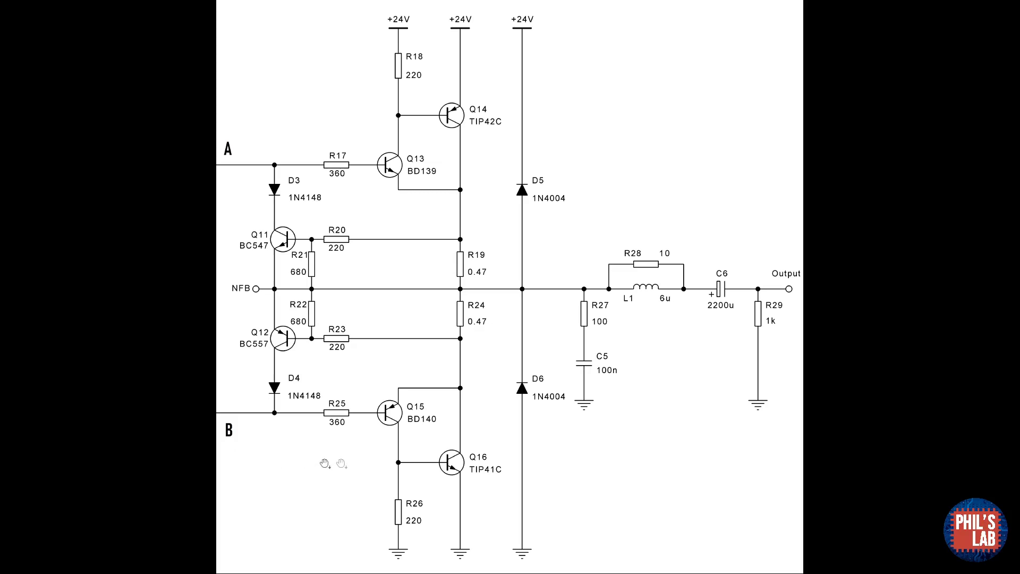
mouse_move(636, 401)
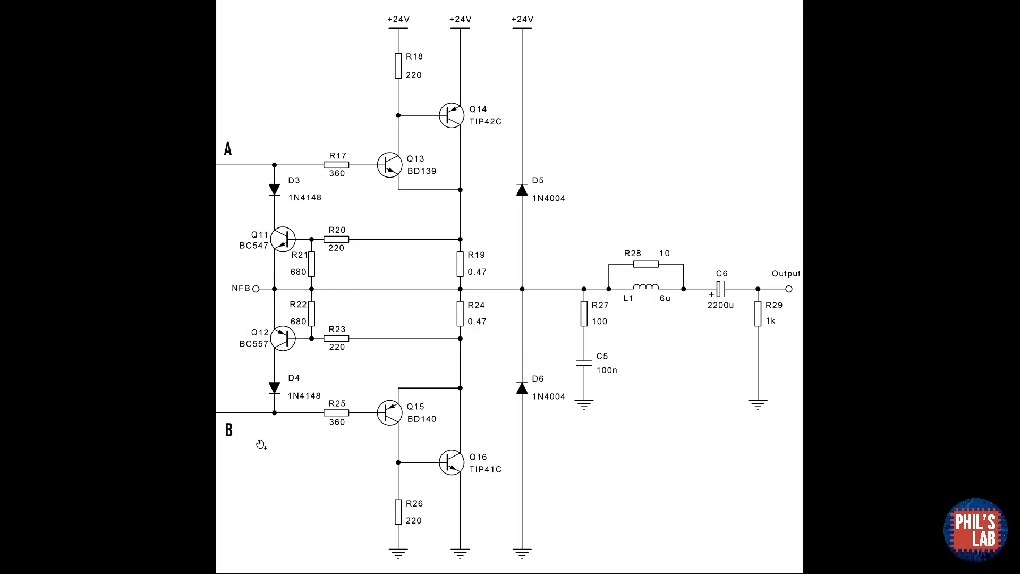
mouse_move(458, 272)
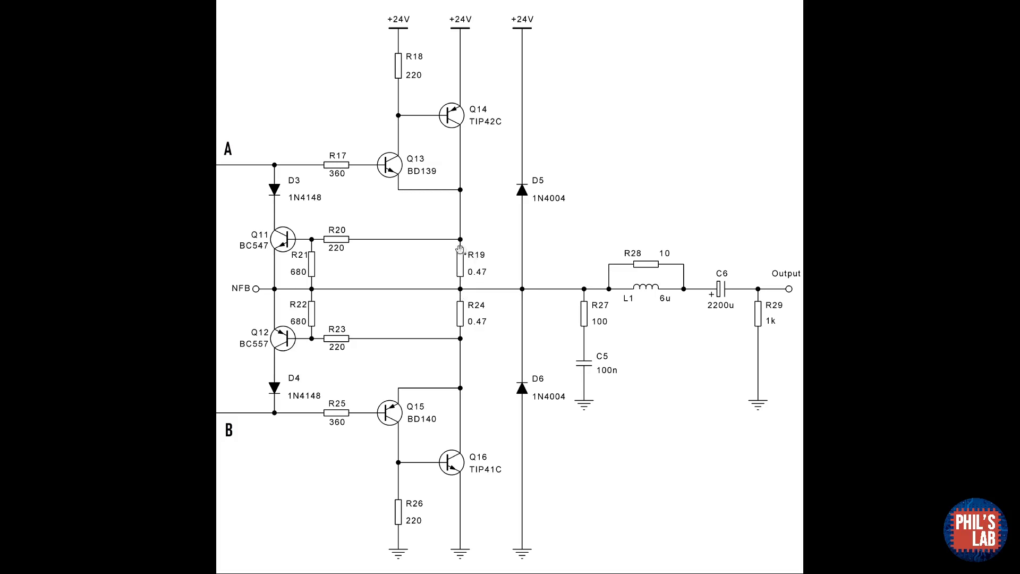
mouse_move(347, 244)
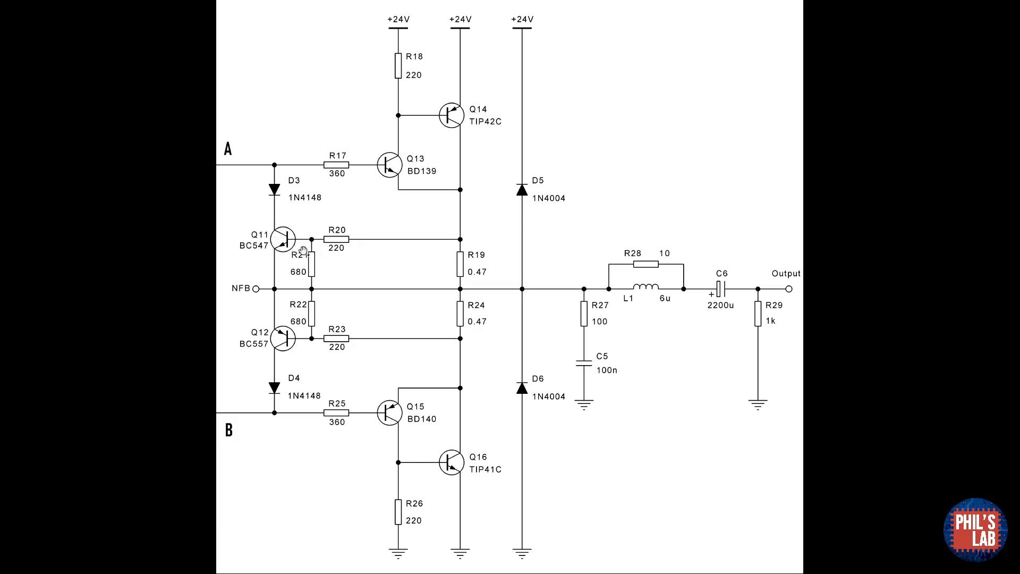
mouse_move(314, 253)
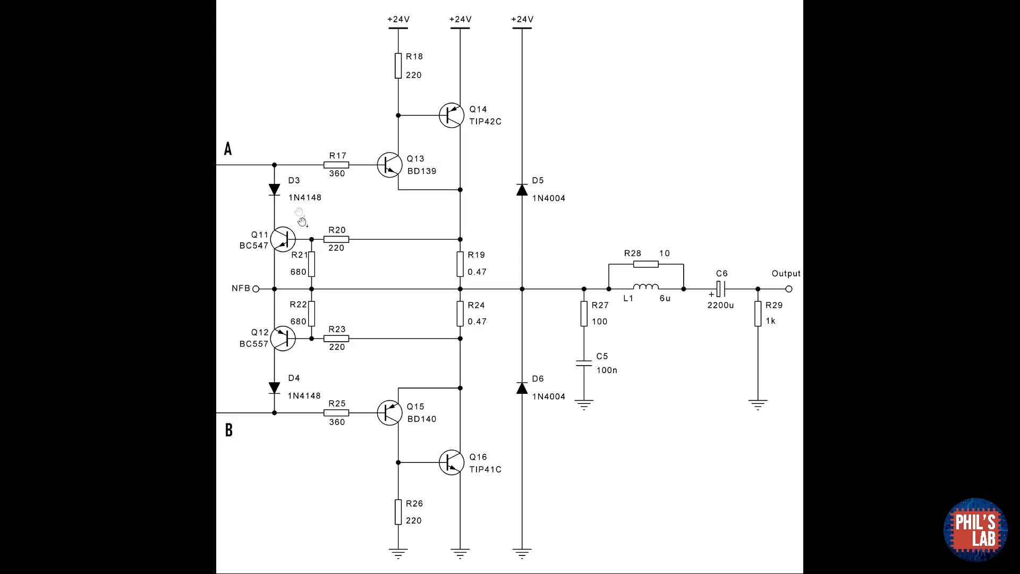
mouse_move(274, 273)
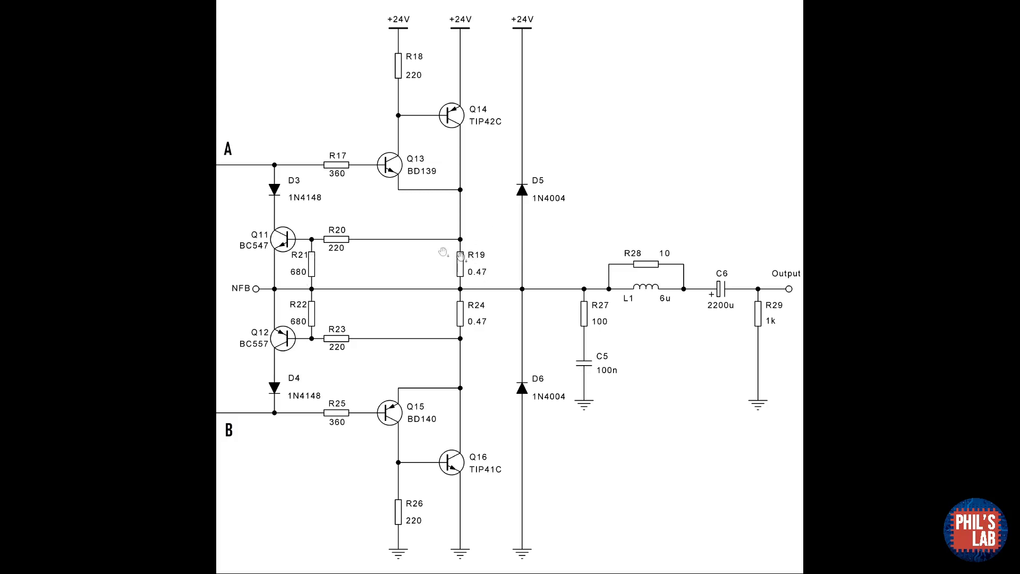
mouse_move(283, 221)
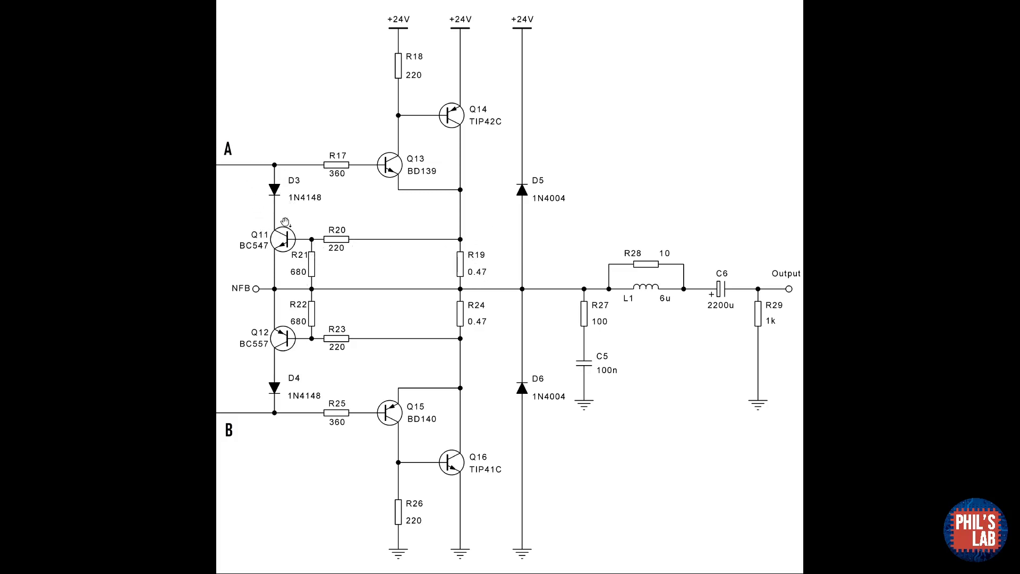
mouse_move(287, 208)
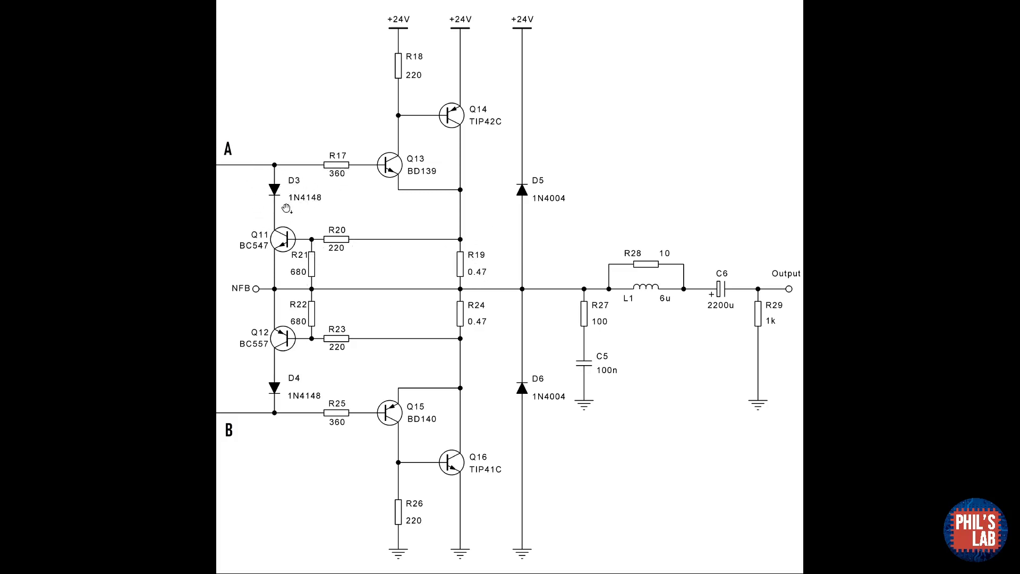
mouse_move(273, 192)
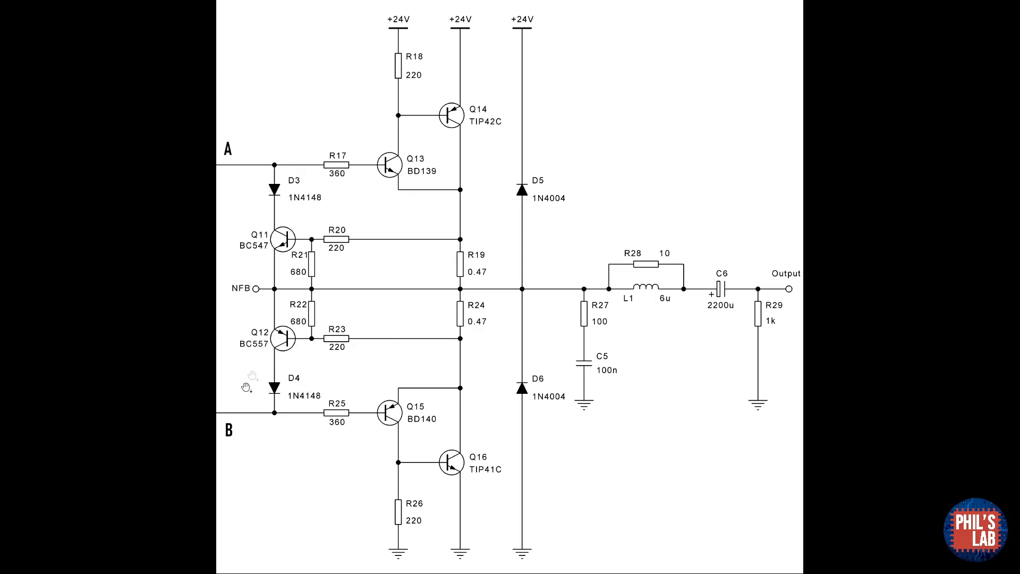
mouse_move(403, 373)
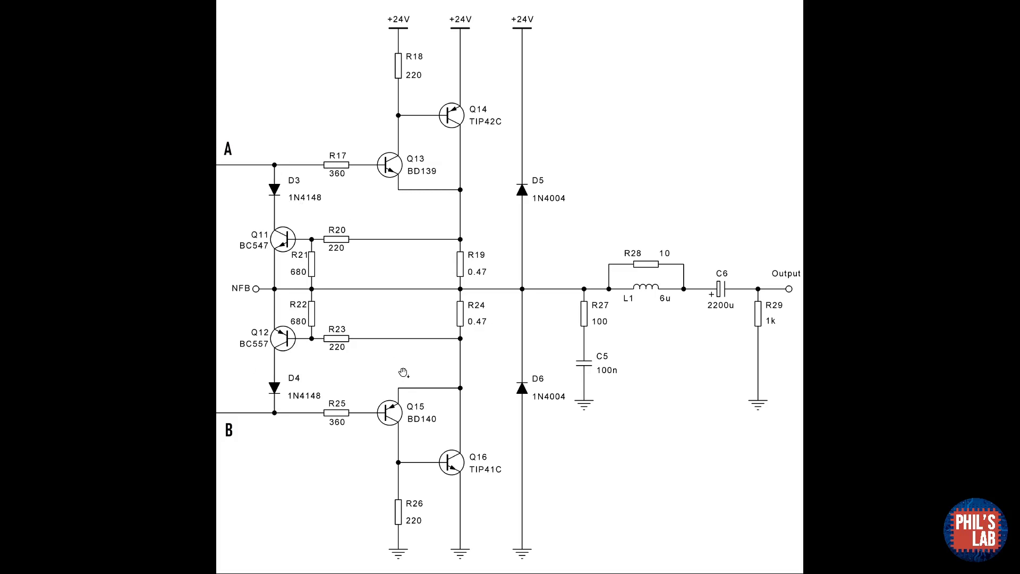
mouse_move(257, 212)
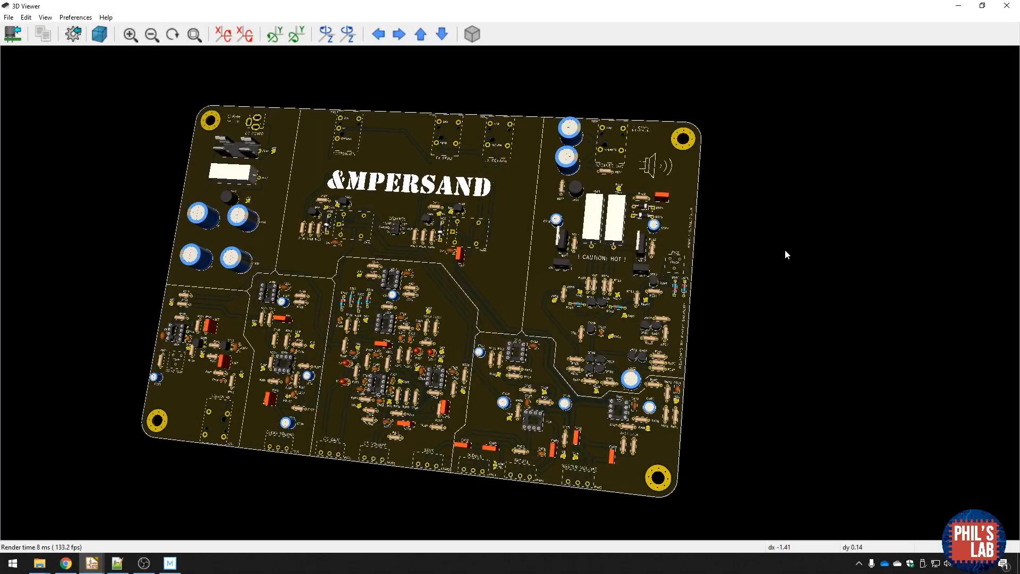
mouse_move(579, 385)
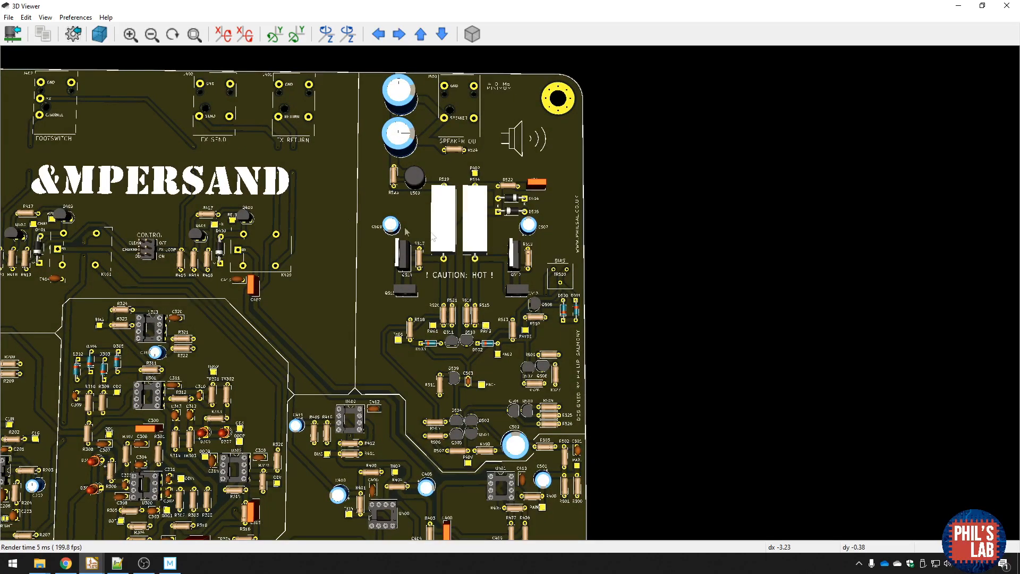
mouse_move(441, 209)
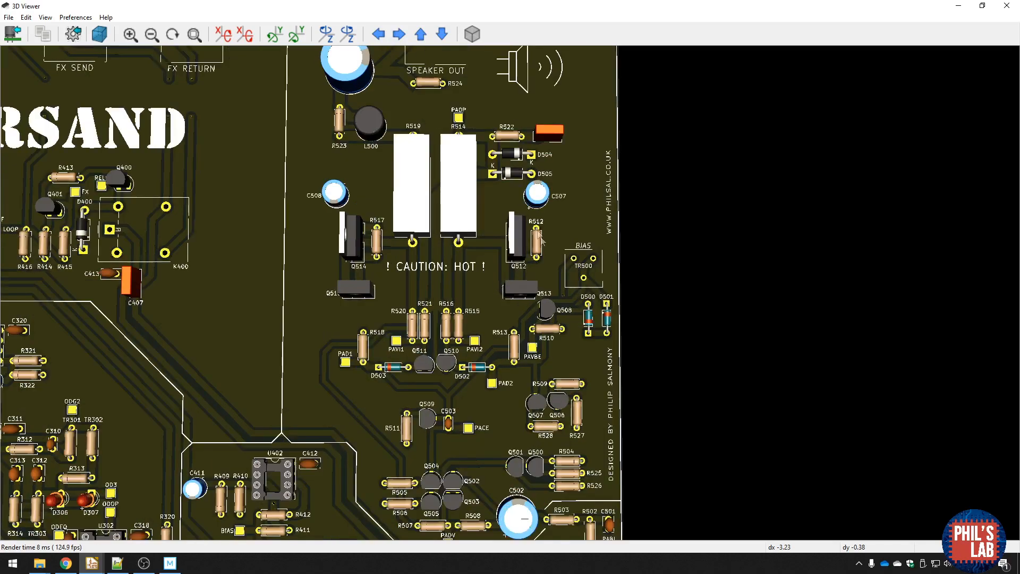
mouse_move(500, 250)
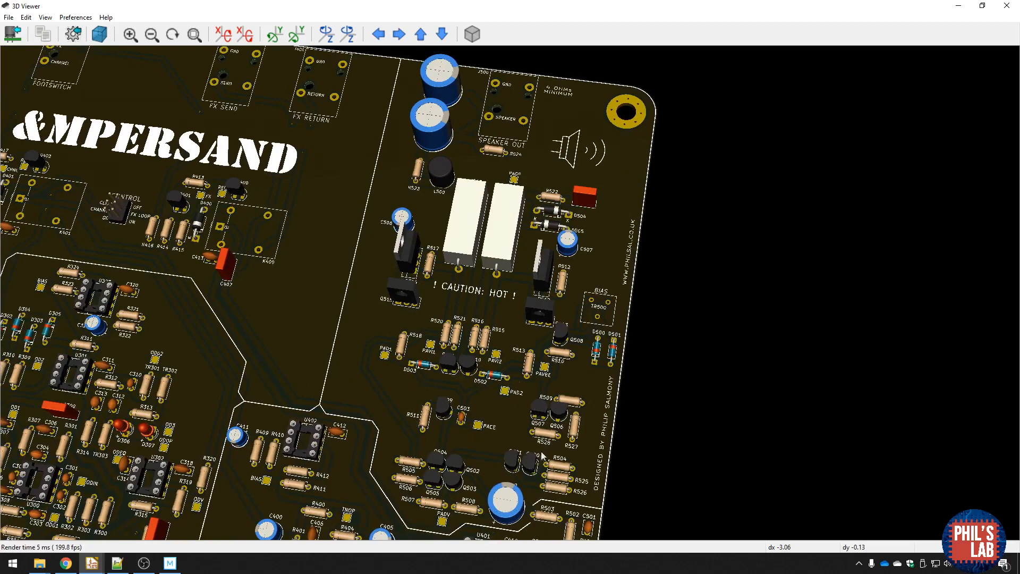
mouse_move(574, 415)
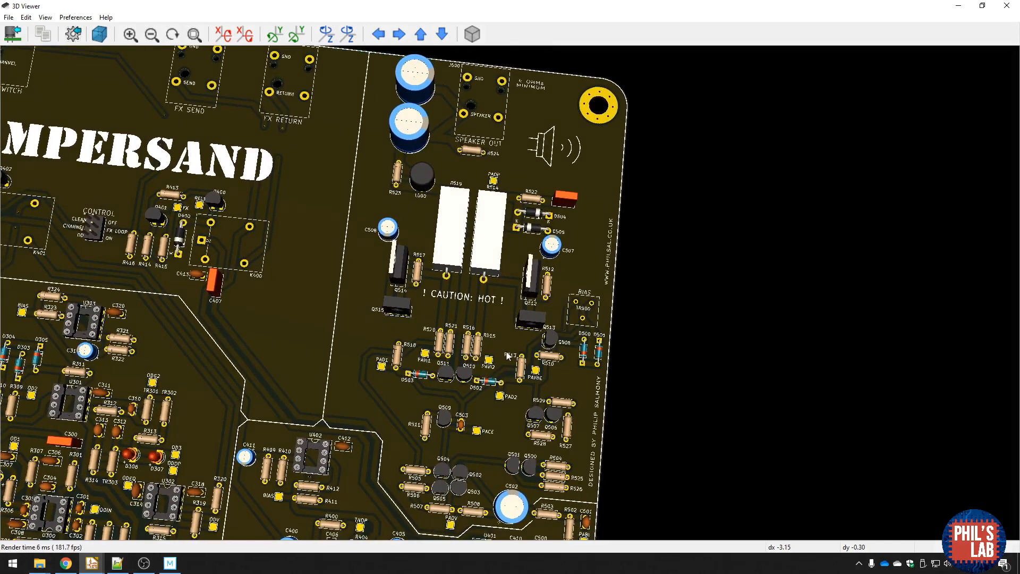
mouse_move(702, 382)
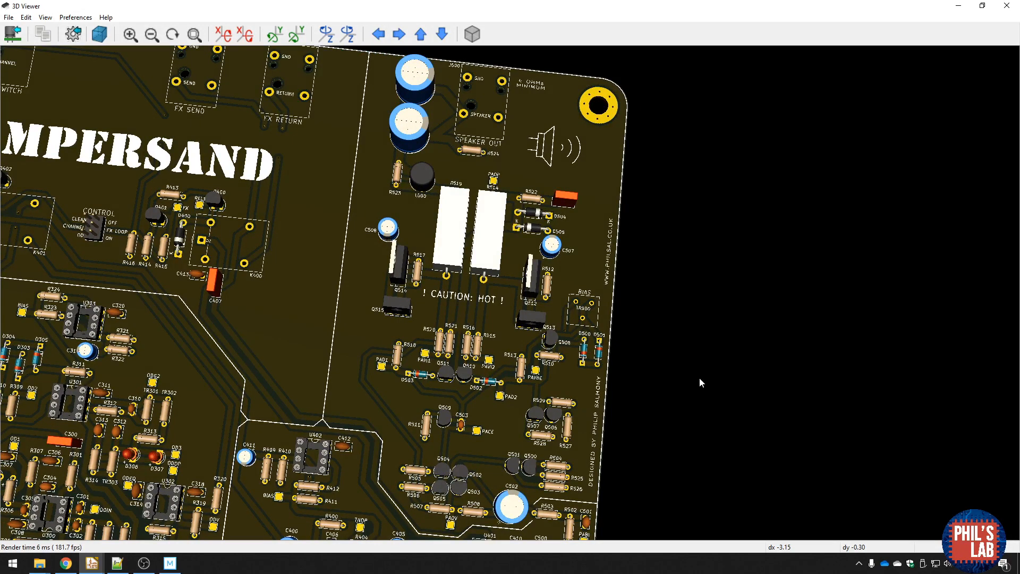
mouse_move(696, 383)
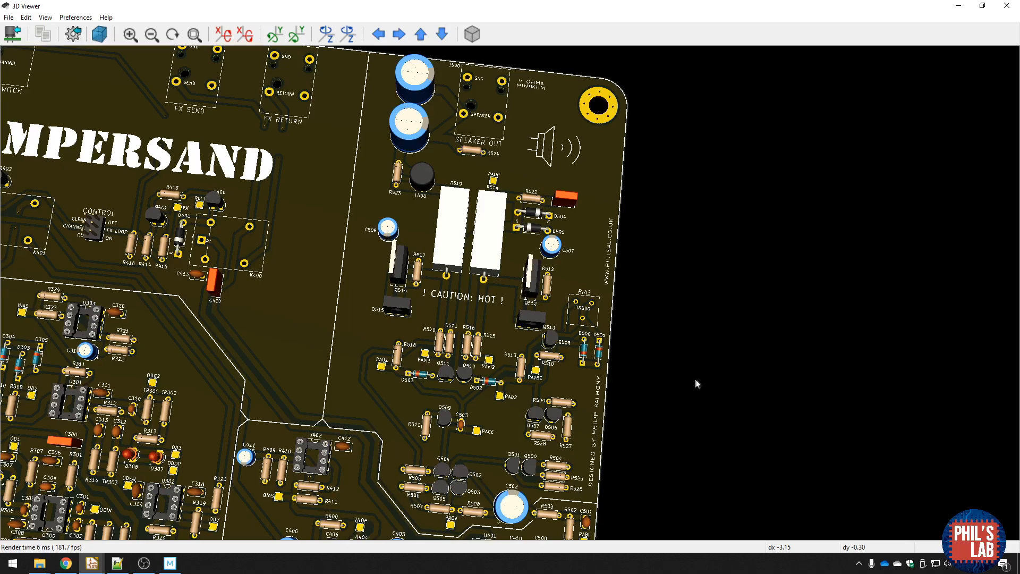